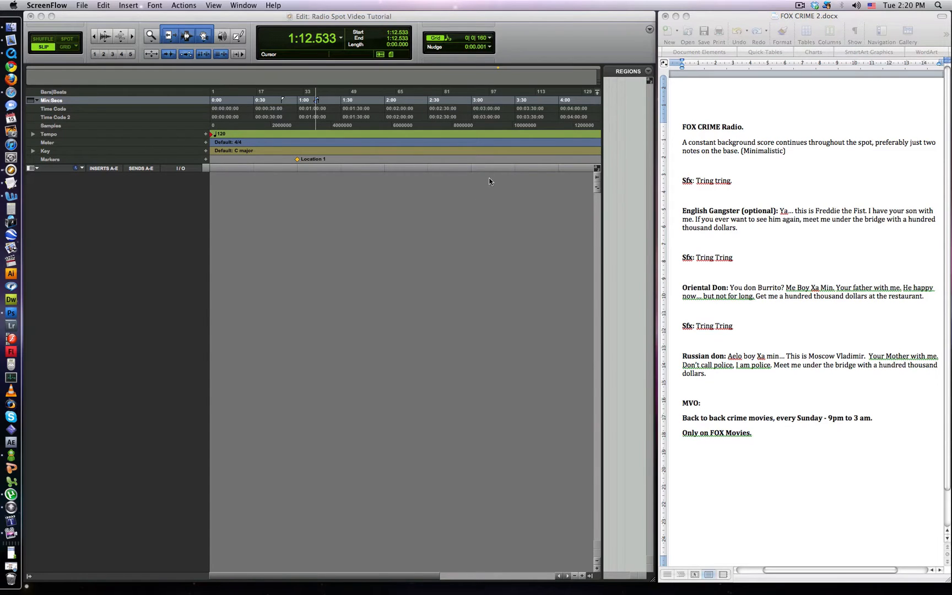
{"action": "mouse_move", "coordinate": [757, 437]}
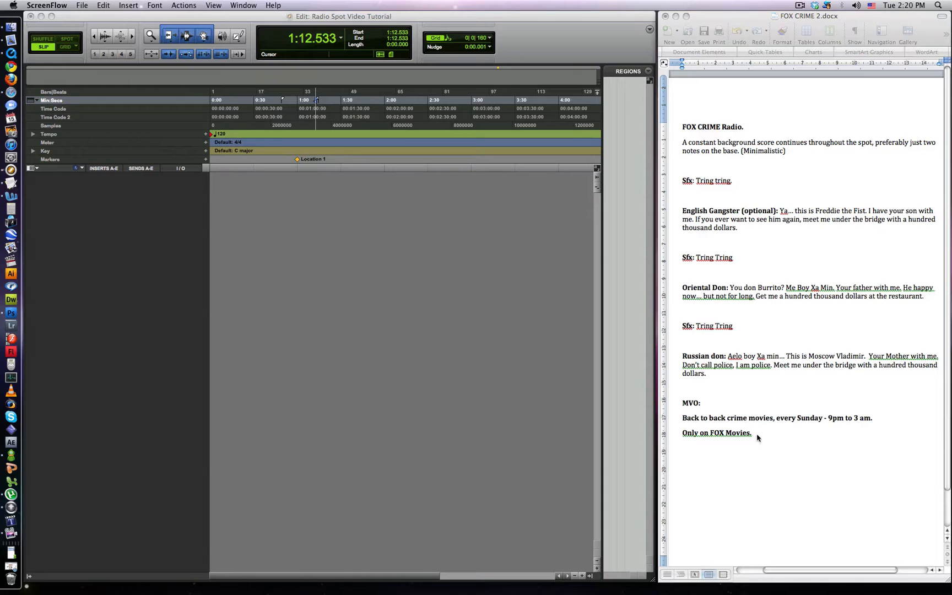
{"action": "mouse_move", "coordinate": [760, 436]}
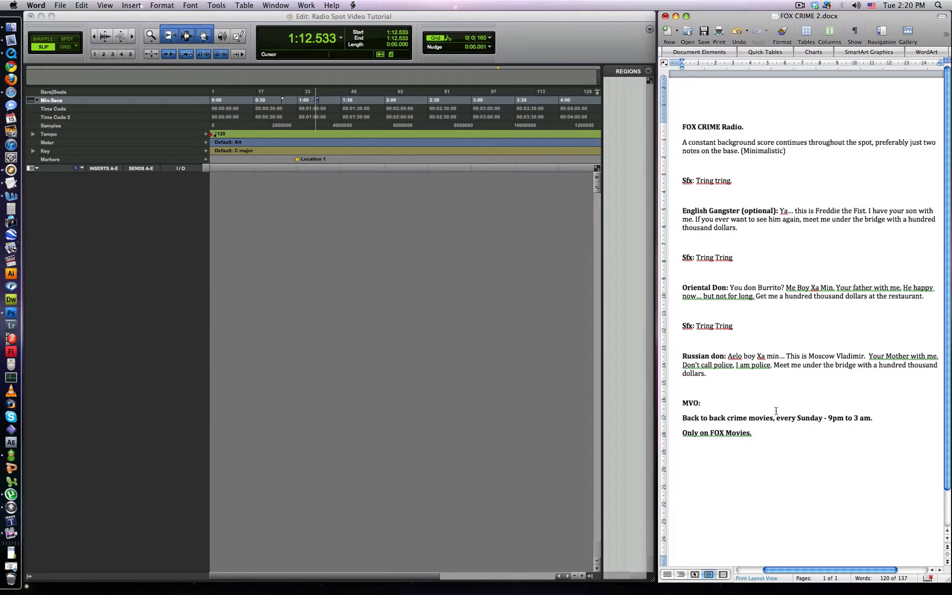
Switch to the empty session and create a Master Fader track via Track > New
{"action": "left_click", "coordinate": [707, 373]}
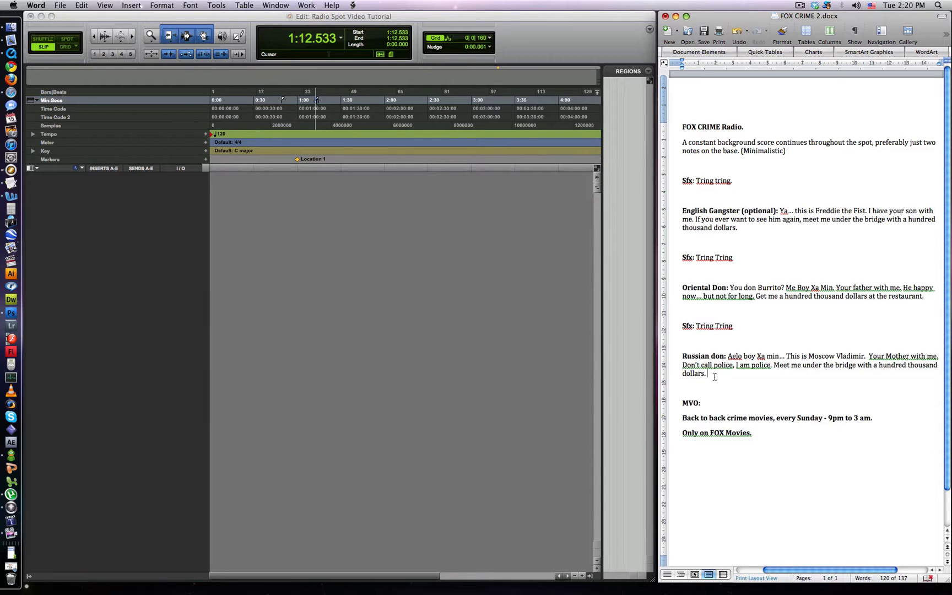
{"action": "mouse_move", "coordinate": [714, 377]}
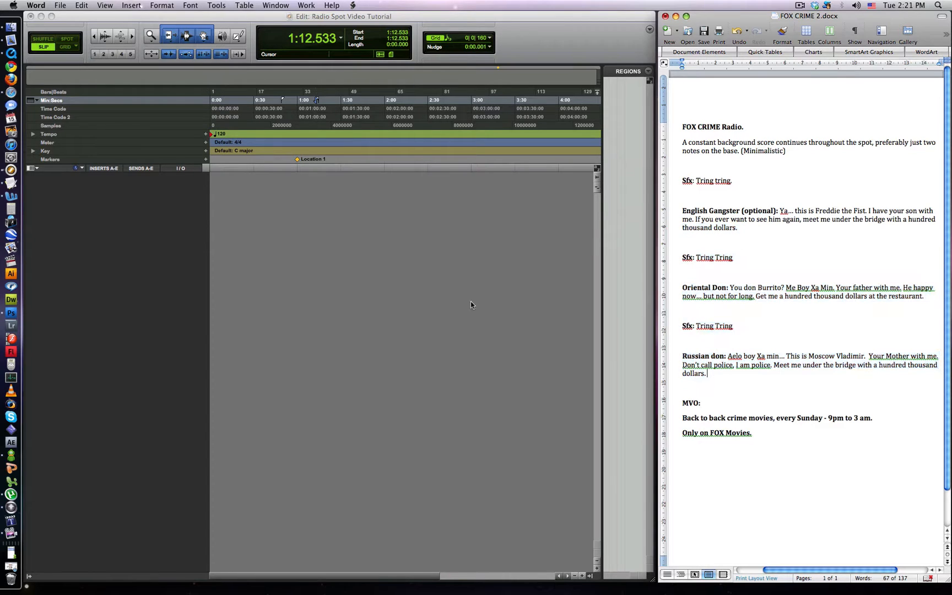
{"action": "mouse_move", "coordinate": [715, 196]}
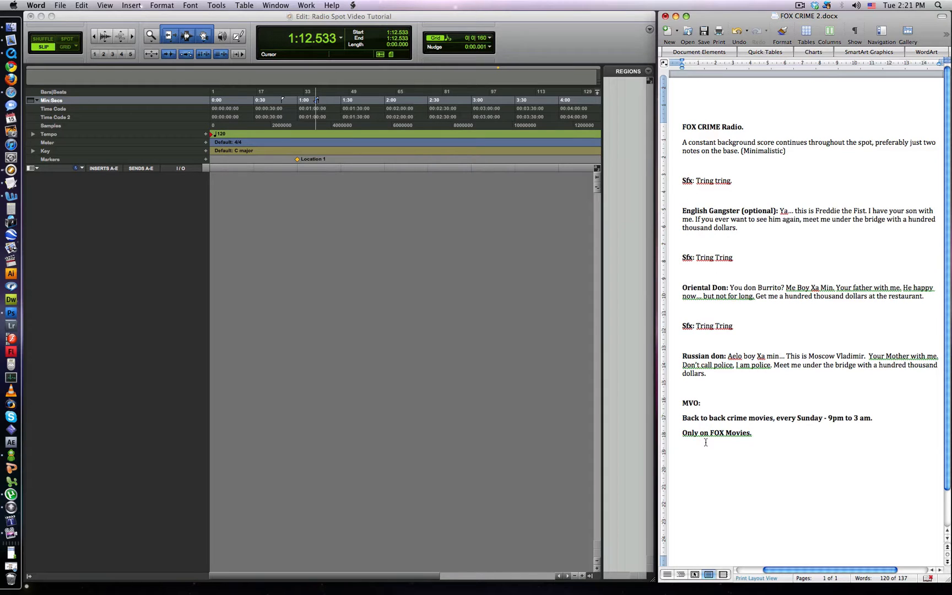
{"action": "left_click", "coordinate": [706, 372]}
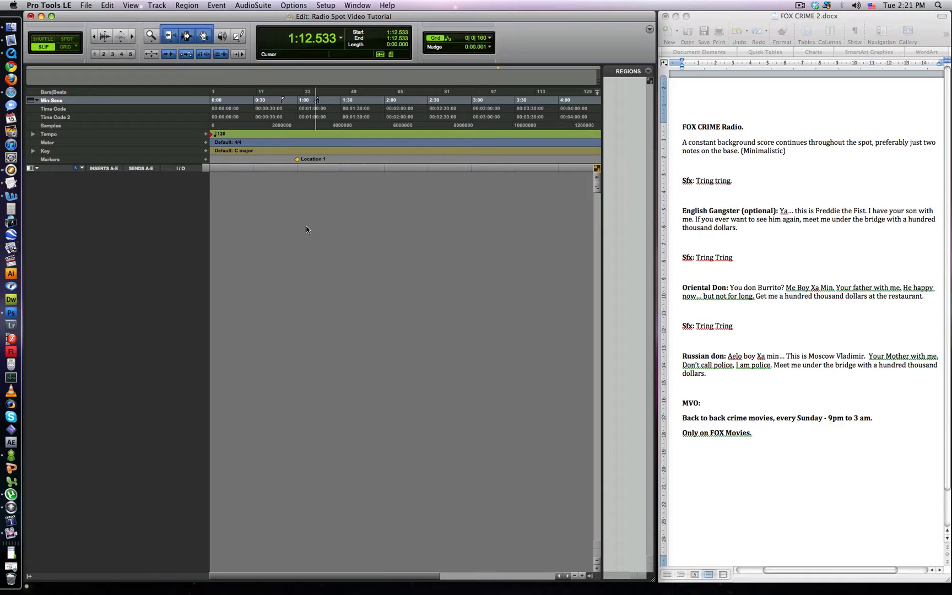
{"action": "left_click", "coordinate": [157, 4]}
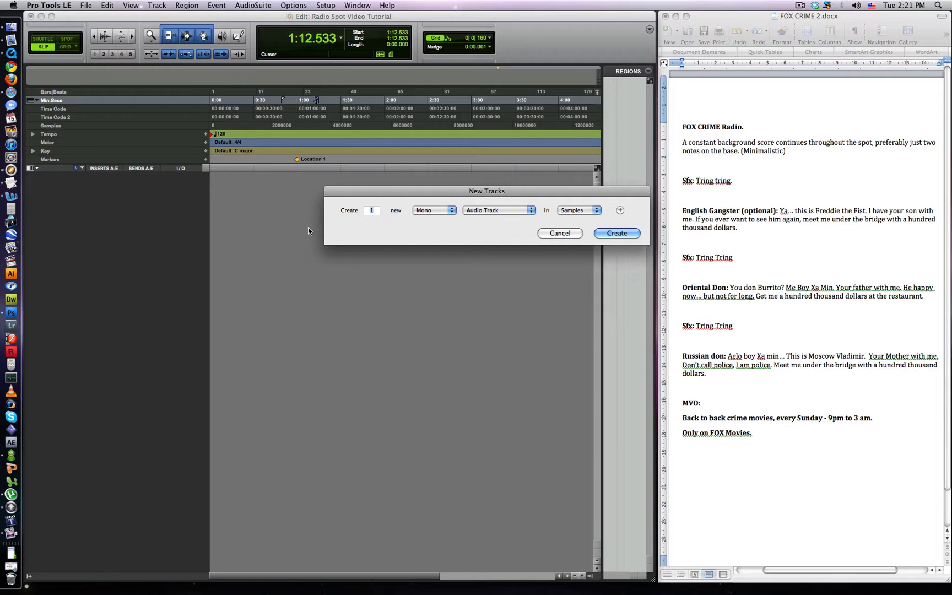
{"action": "left_click", "coordinate": [497, 210]}
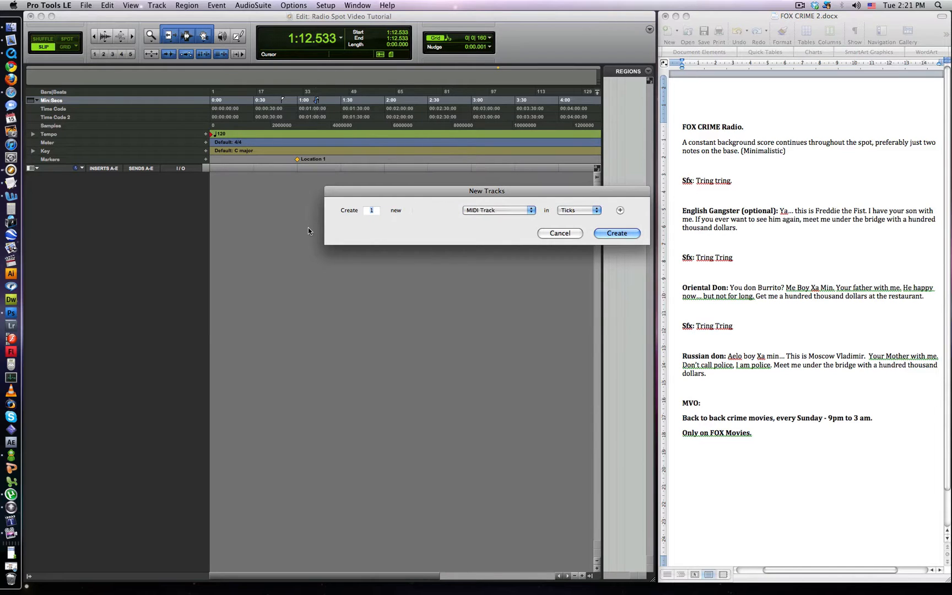
{"action": "left_click", "coordinate": [615, 234]}
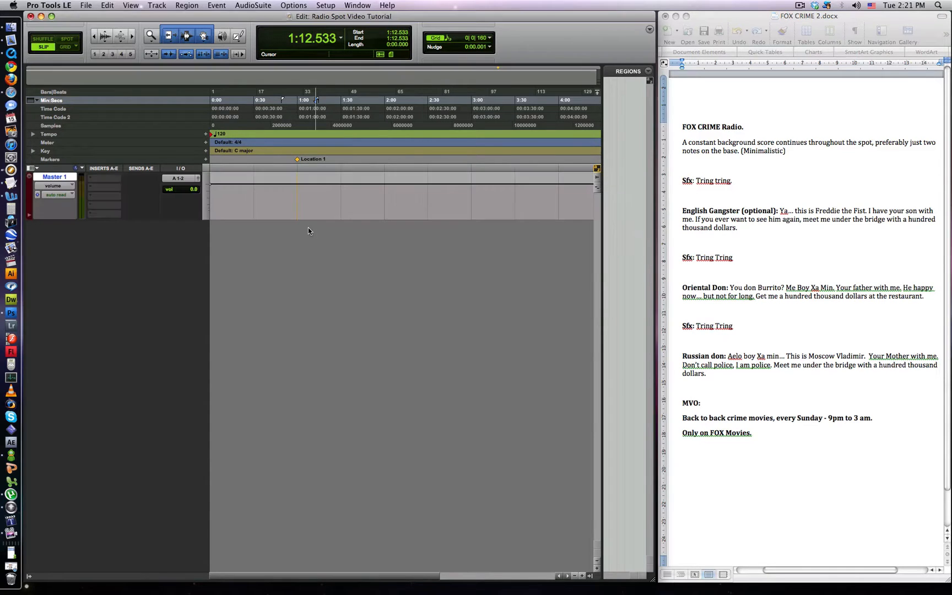
Add two mono audio tracks, one stereo Aux Input and three stereo audio tracks
{"action": "left_click", "coordinate": [156, 4]}
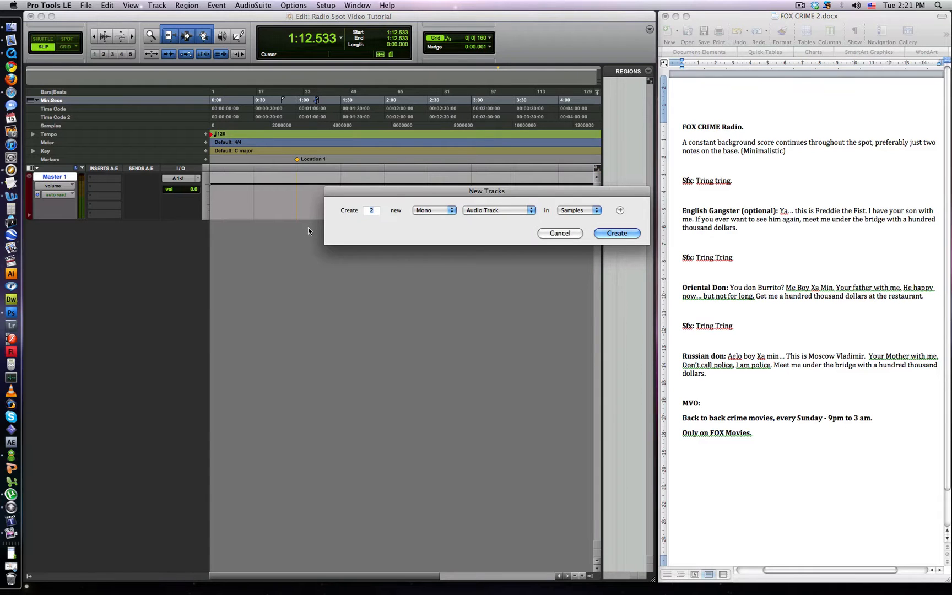
{"action": "left_click", "coordinate": [615, 234]}
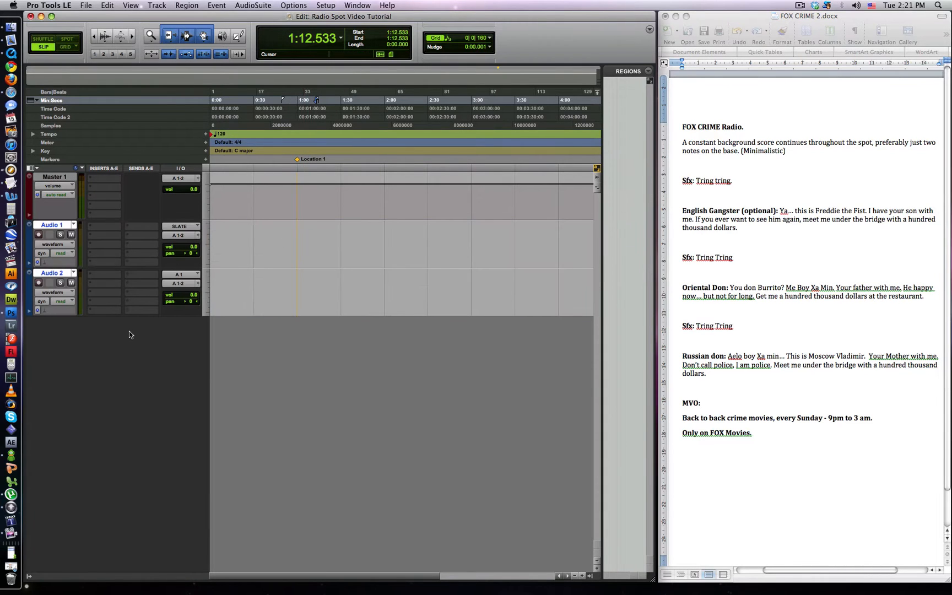
{"action": "left_click", "coordinate": [156, 4]}
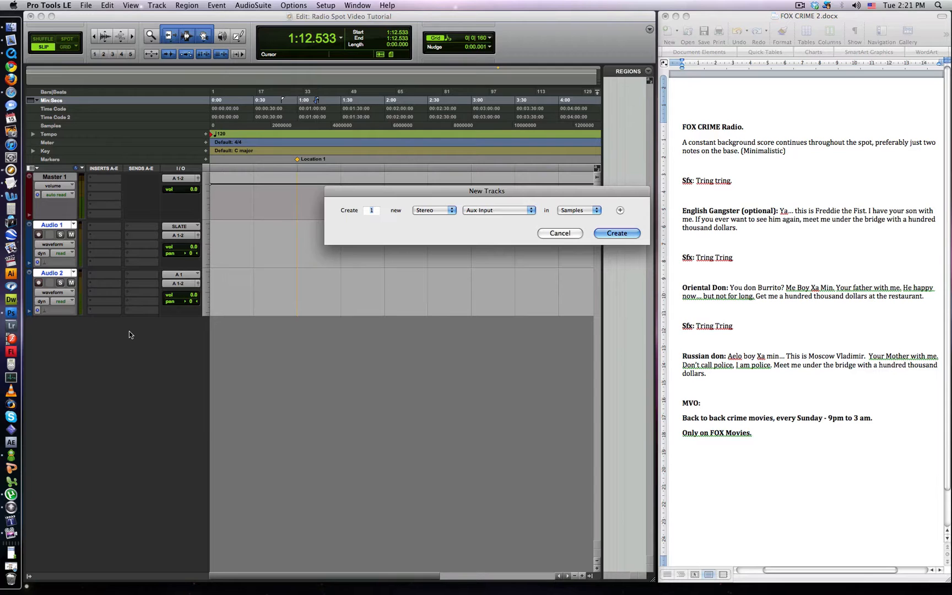
{"action": "left_click", "coordinate": [498, 210]}
{"action": "type", "text": "3"}
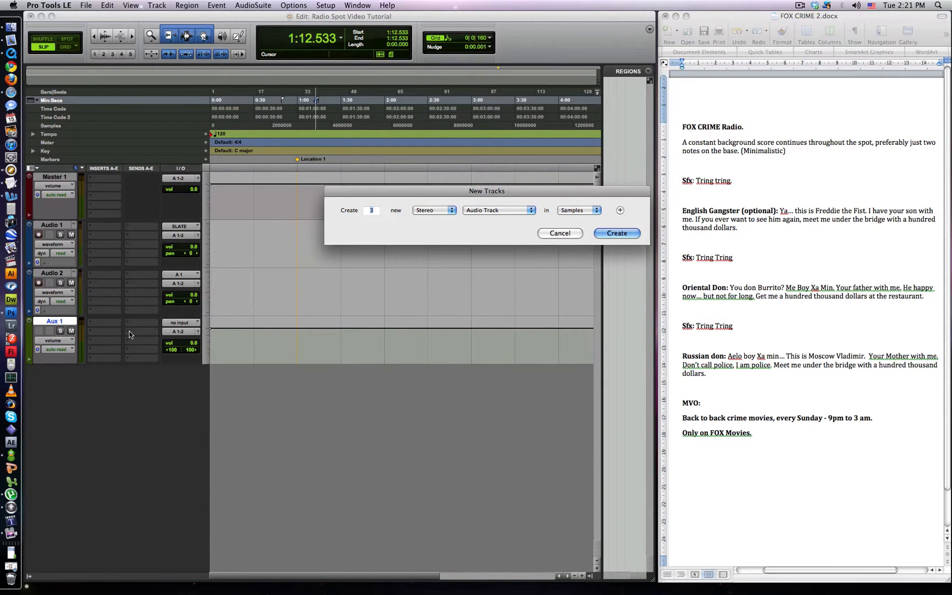
{"action": "left_click", "coordinate": [616, 233]}
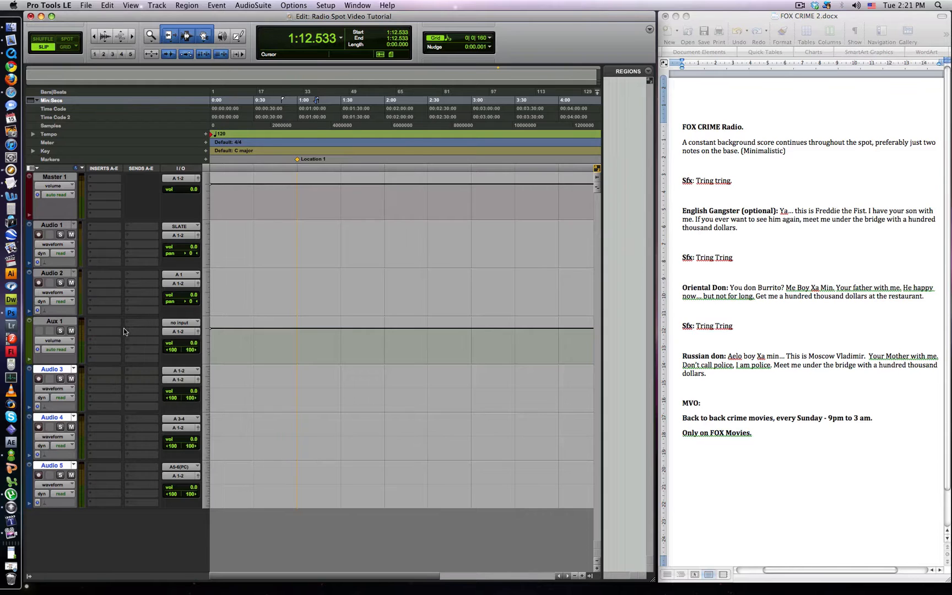
Rename Audio 1 to ANOUNCER and Audio 2 to CHAR VO
{"action": "double_click", "coordinate": [52, 224]}
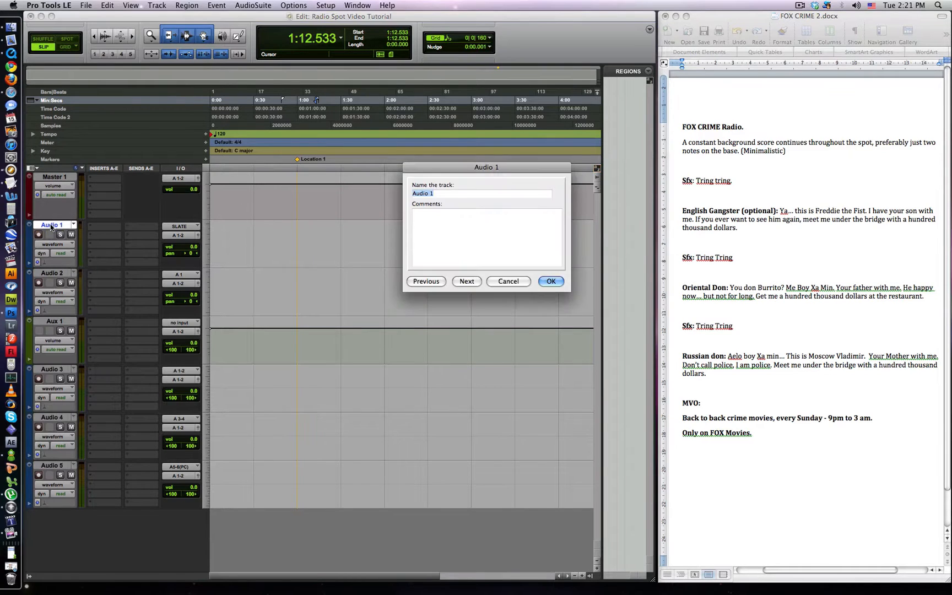
{"action": "type", "text": "ANNO"}
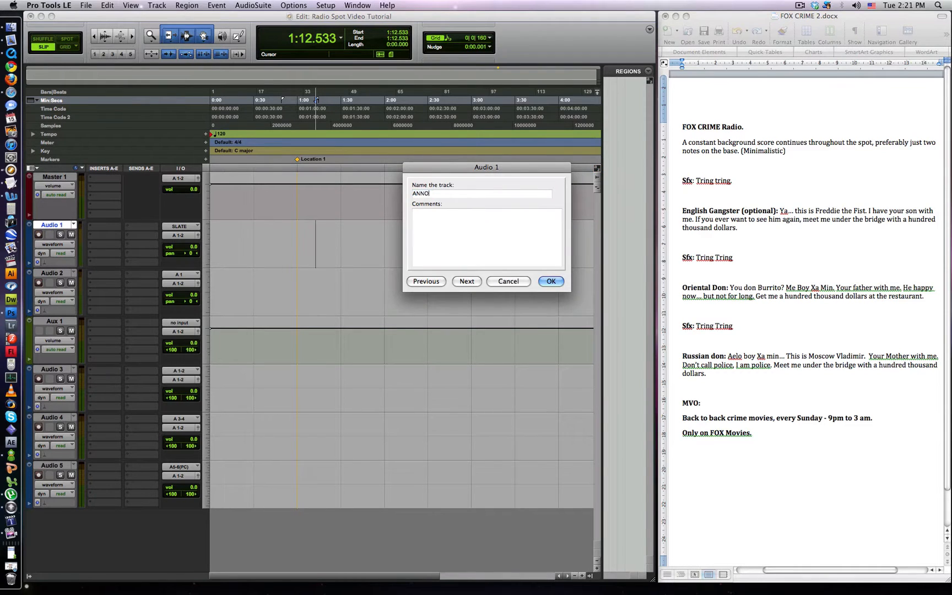
{"action": "left_click", "coordinate": [550, 281]}
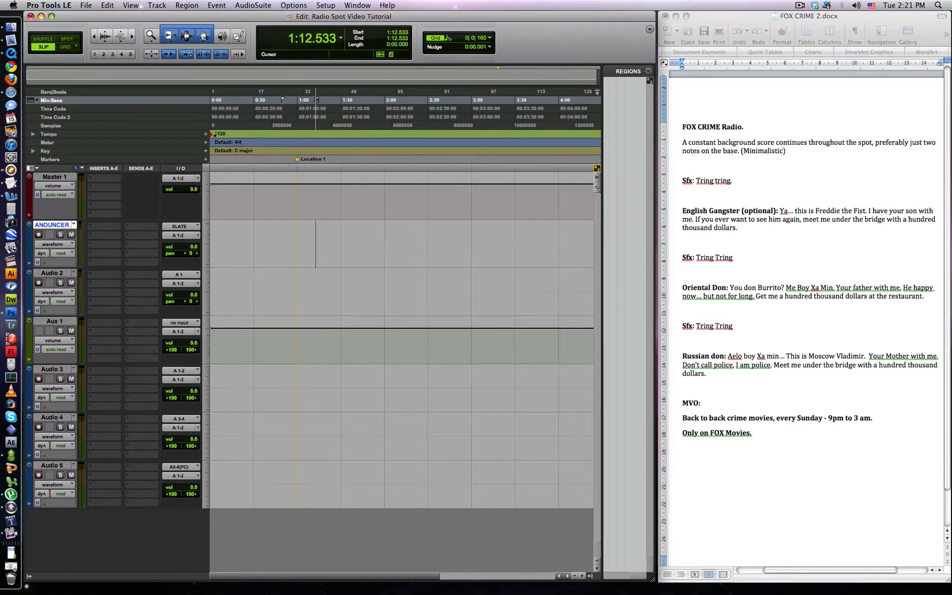
{"action": "double_click", "coordinate": [51, 272]}
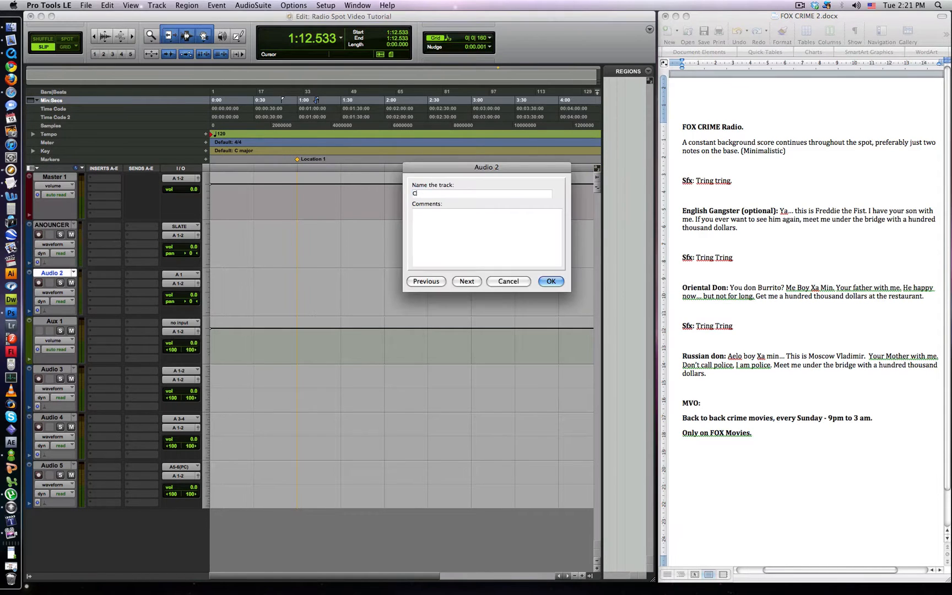
{"action": "type", "text": "HAR VO"}
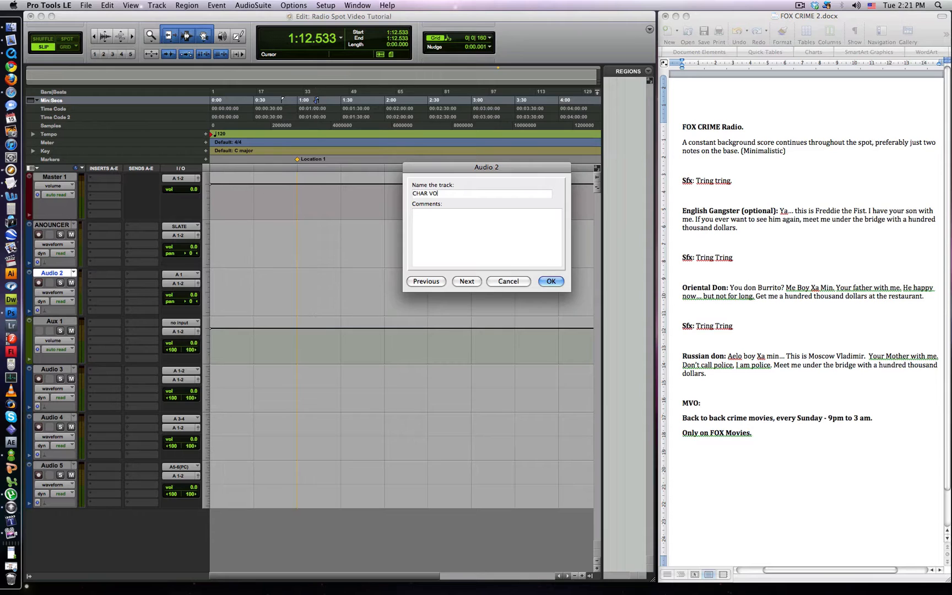
{"action": "left_click", "coordinate": [549, 281]}
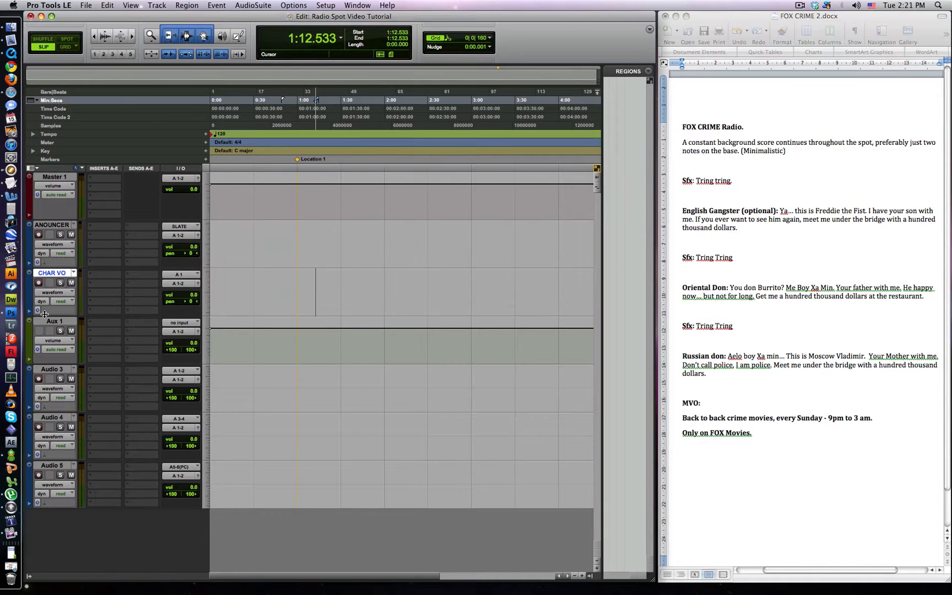
{"action": "mouse_move", "coordinate": [58, 330]}
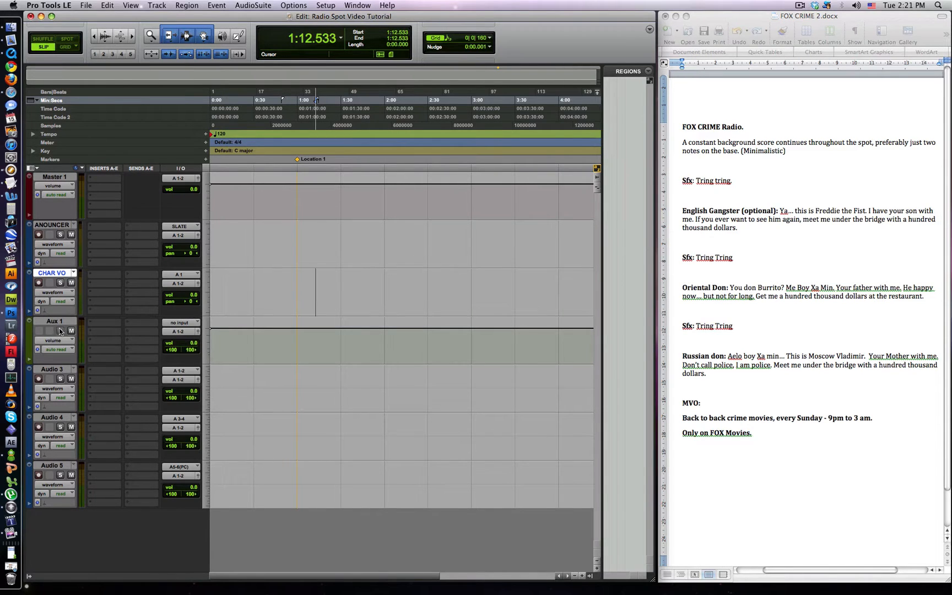
Rename the remaining tracks to SFX, MUSIC 1 and MUSIC 2
{"action": "double_click", "coordinate": [51, 369]}
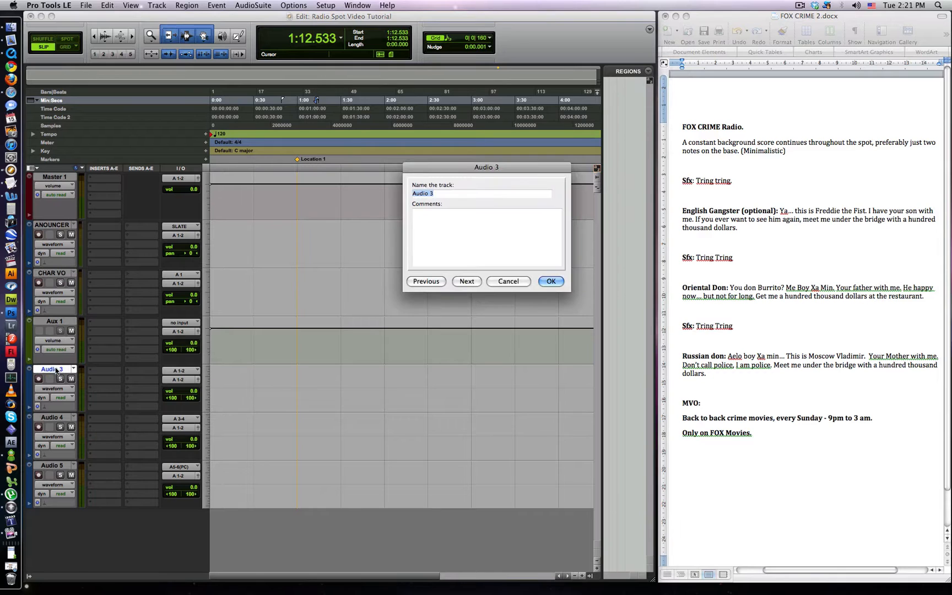
{"action": "type", "text": "SFX"}
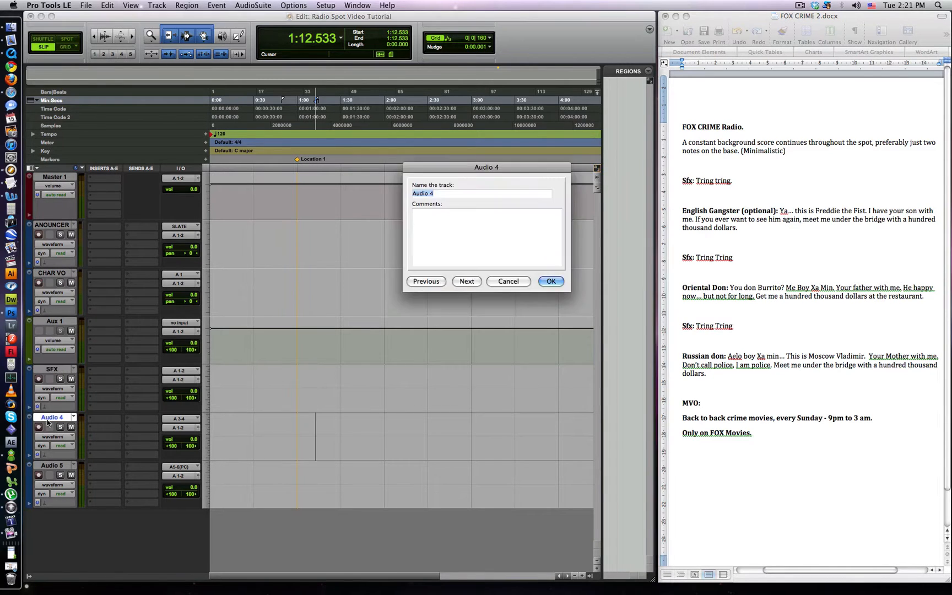
{"action": "type", "text": "MUSIC 1"}
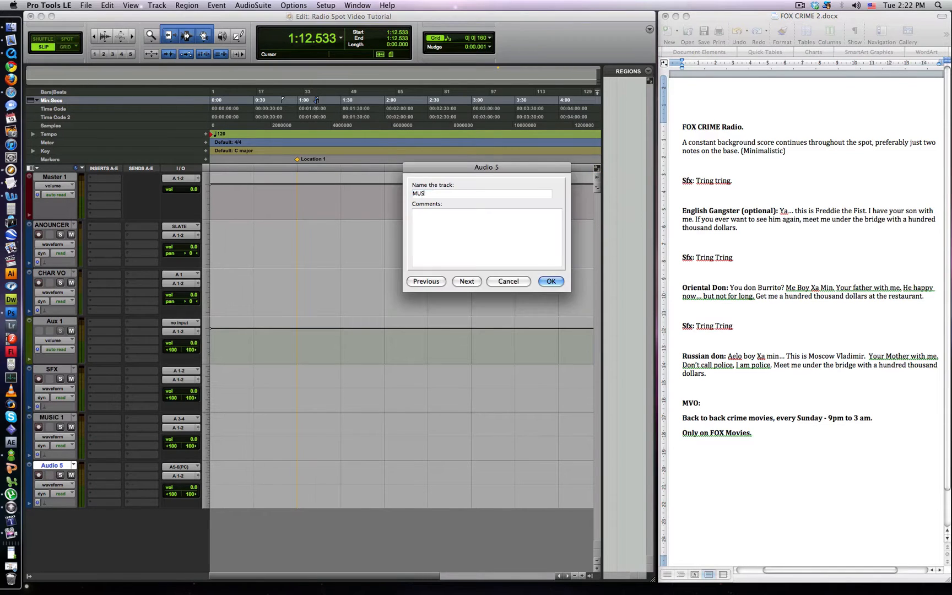
{"action": "left_click", "coordinate": [549, 281]}
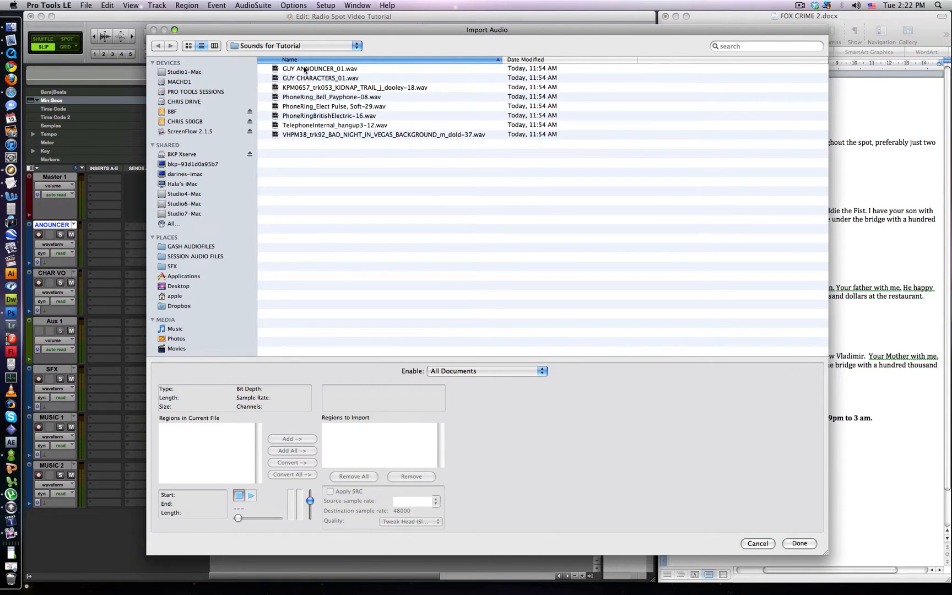
Select the tutorial sound files, Convert All and save them into the Audio Files folder
{"action": "left_click", "coordinate": [319, 69]}
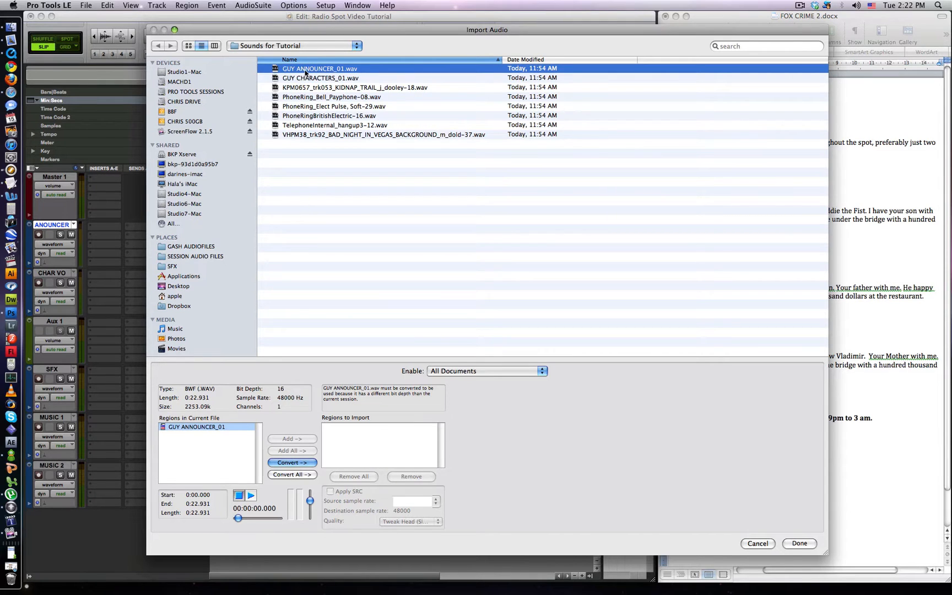
{"action": "left_click", "coordinate": [354, 87]}
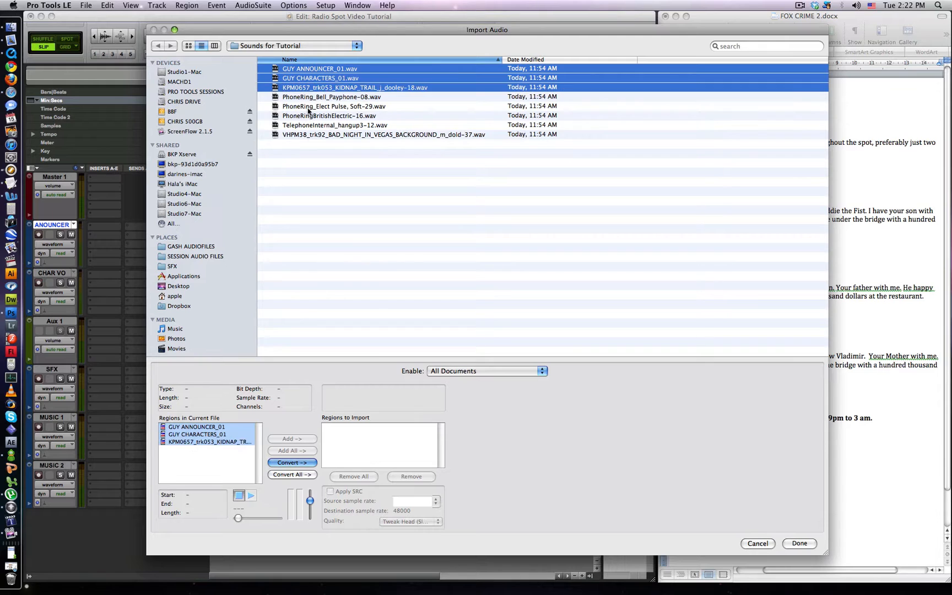
{"action": "left_click", "coordinate": [383, 134]}
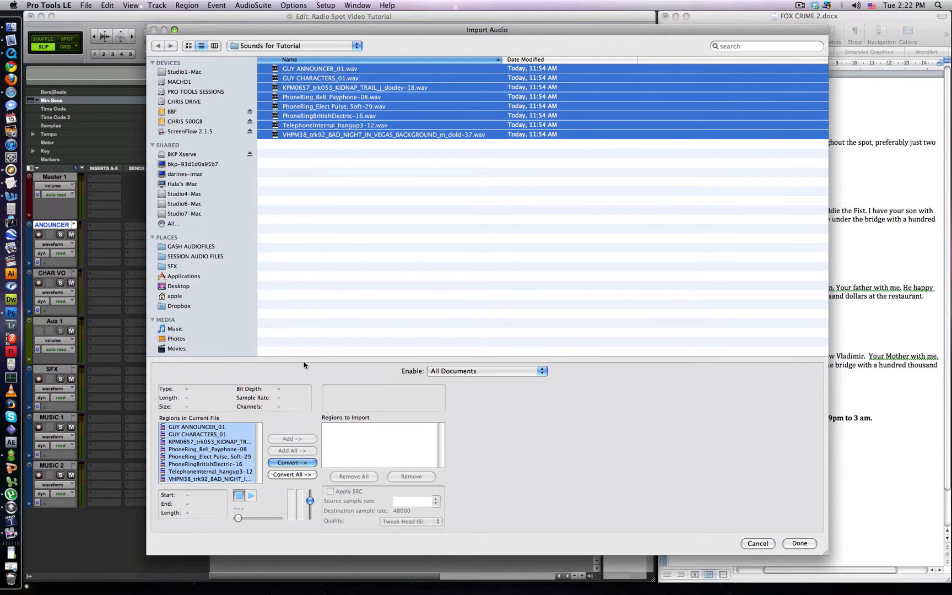
{"action": "left_click", "coordinate": [292, 474]}
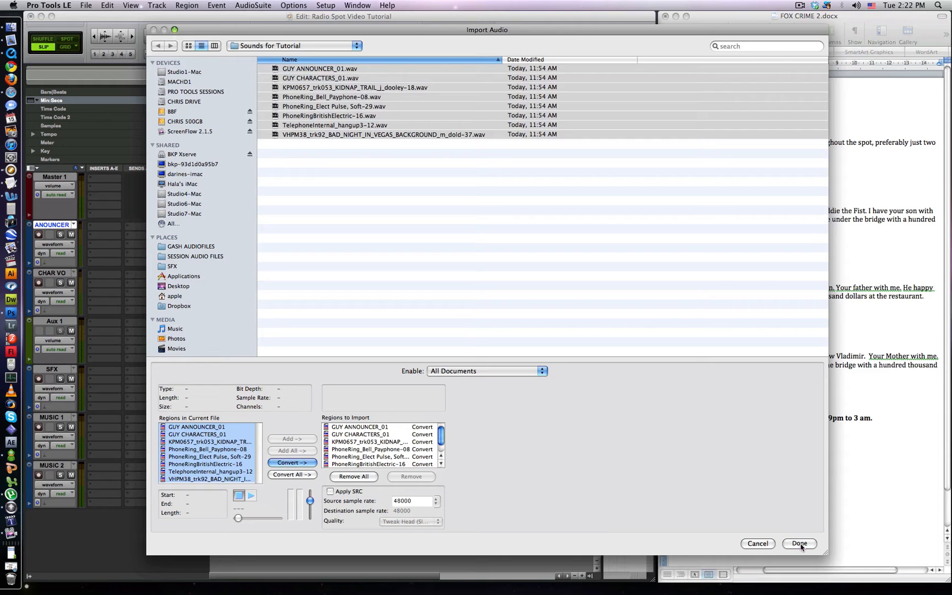
{"action": "left_click", "coordinate": [799, 543]}
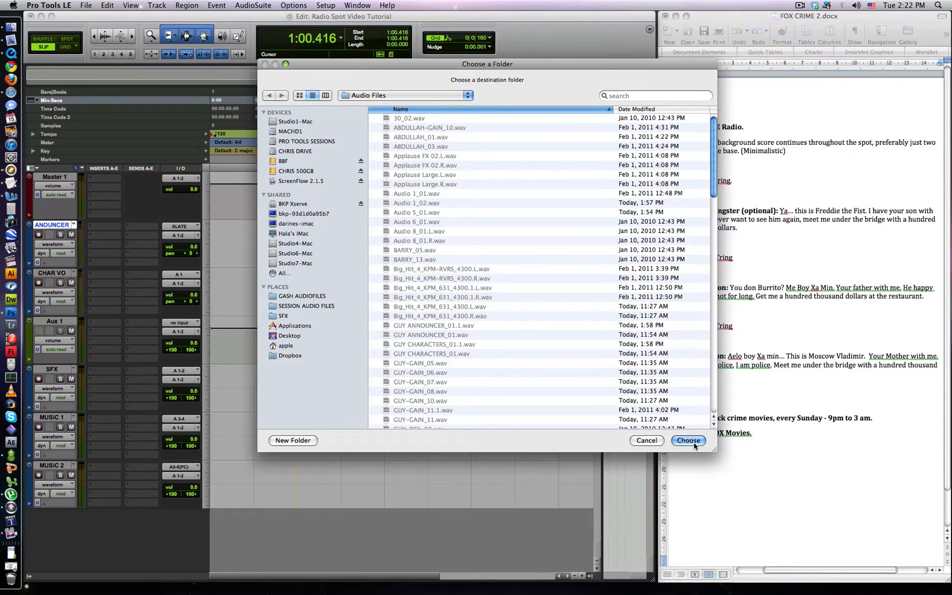
{"action": "left_click", "coordinate": [687, 440]}
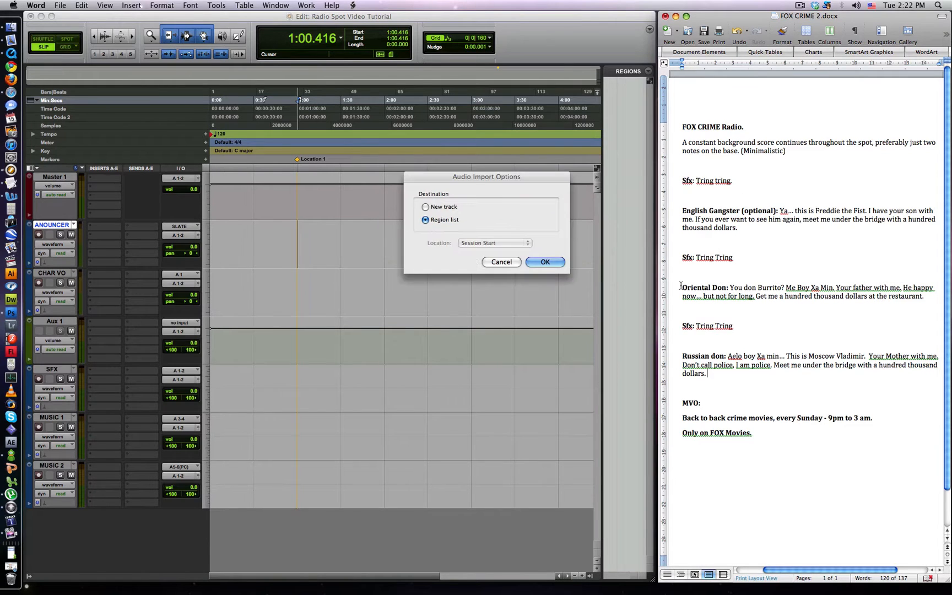
Confirm importing the converted files into the Region List
{"action": "left_click", "coordinate": [543, 262]}
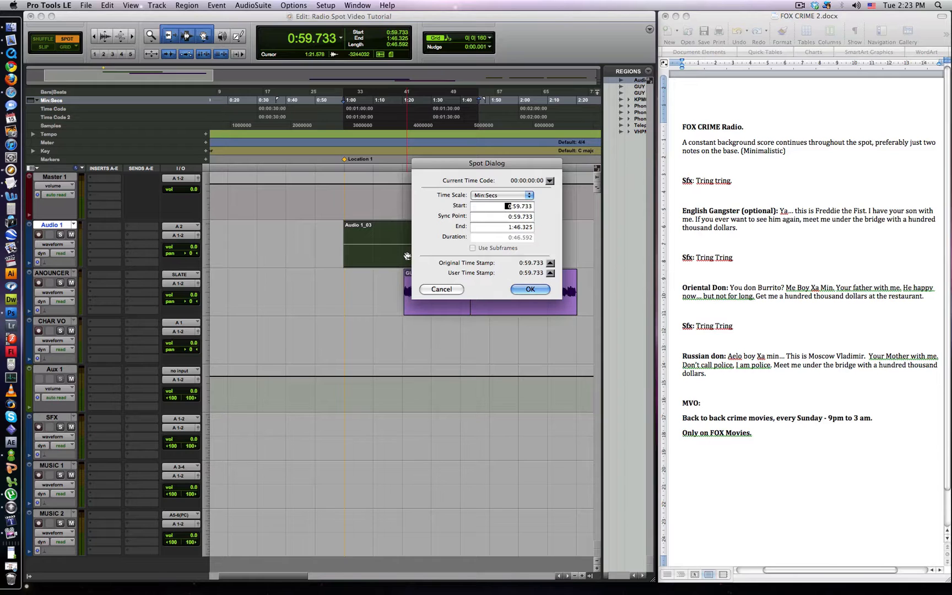
Spot the Audio 1_03 region to a start time of 1:00.000
{"action": "left_click", "coordinate": [527, 288]}
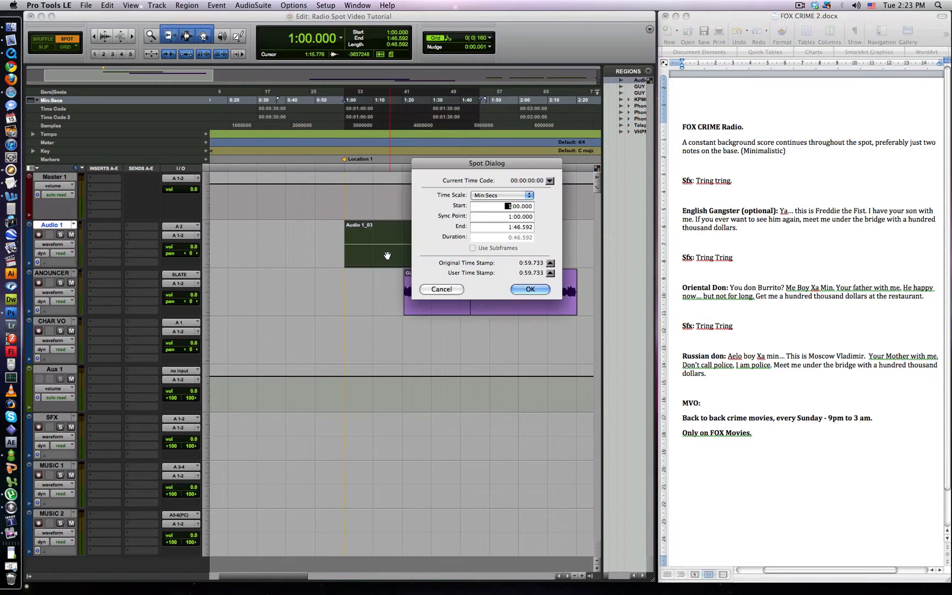
{"action": "left_click", "coordinate": [529, 289]}
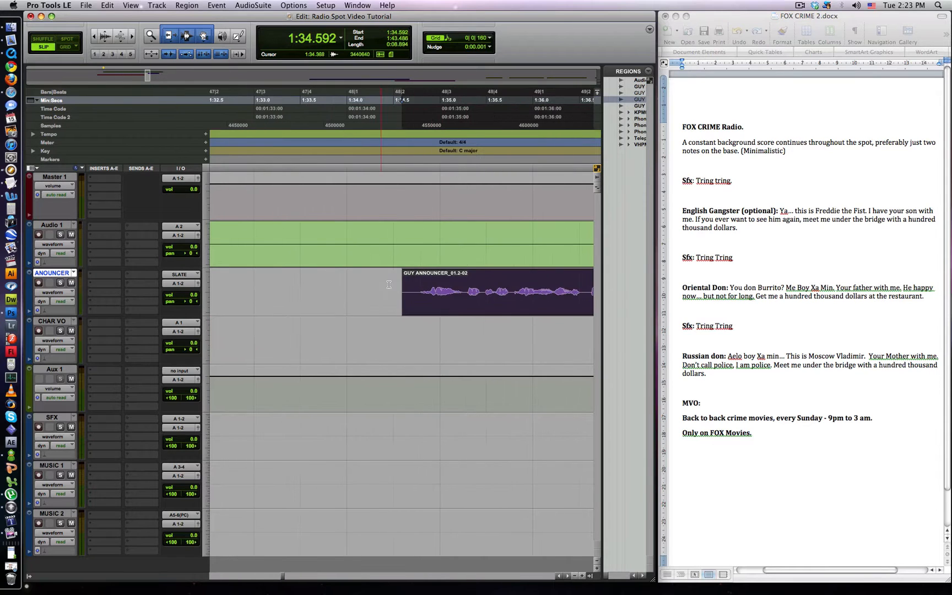
Arrange the GUY CHARACTERS lines on CHAR VO ahead of the announcer region
{"action": "left_click", "coordinate": [491, 293]}
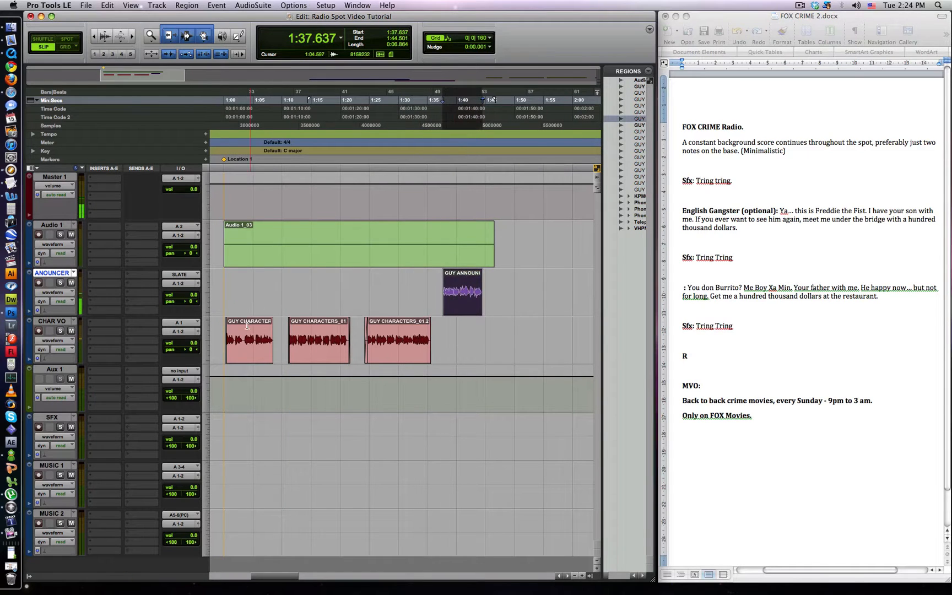
{"action": "left_click", "coordinate": [462, 291]}
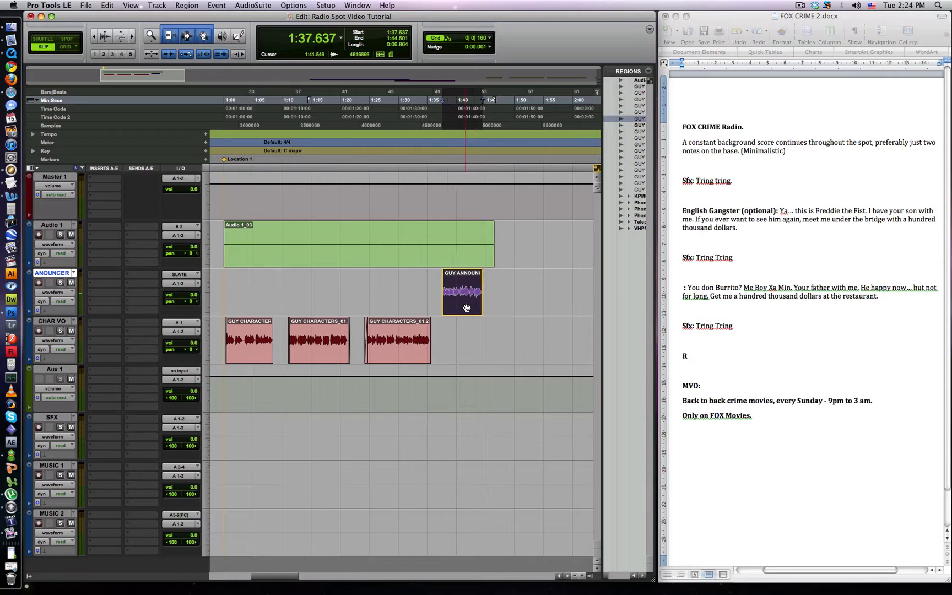
{"action": "left_click", "coordinate": [317, 340]}
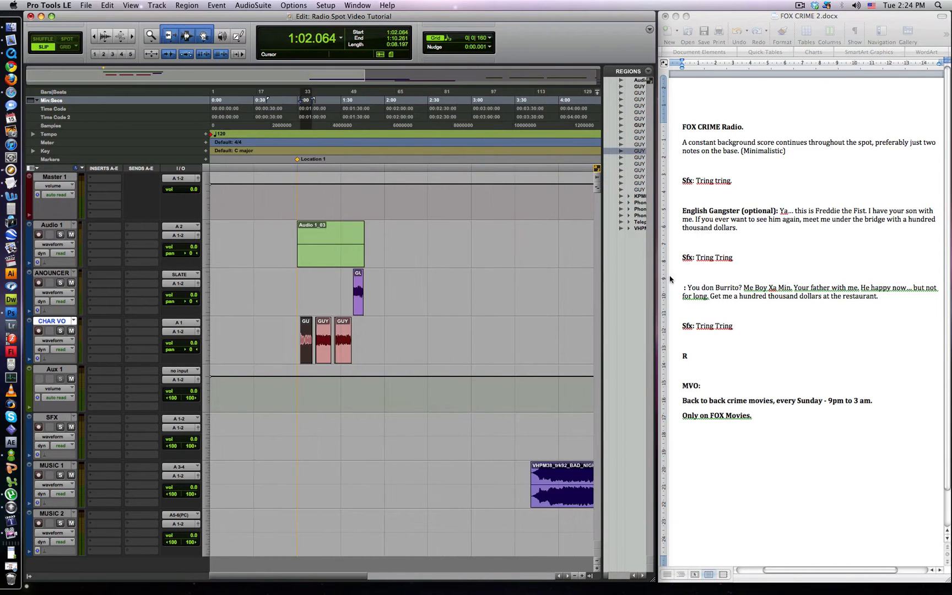
{"action": "mouse_move", "coordinate": [735, 331]}
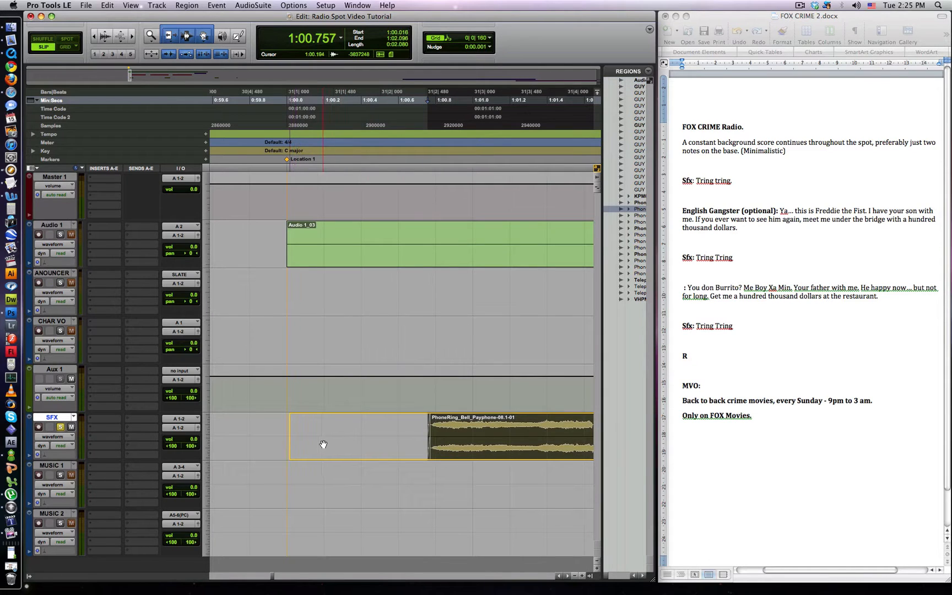
Audition playback and position the phone-ring and hang-up effects on the SFX track
{"action": "key", "text": "space"}
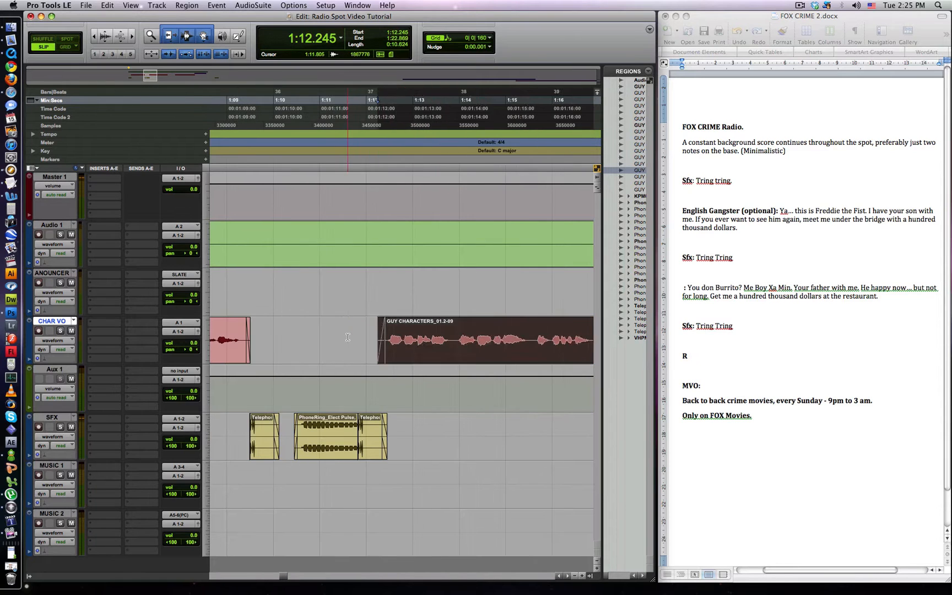
{"action": "key", "text": "space"}
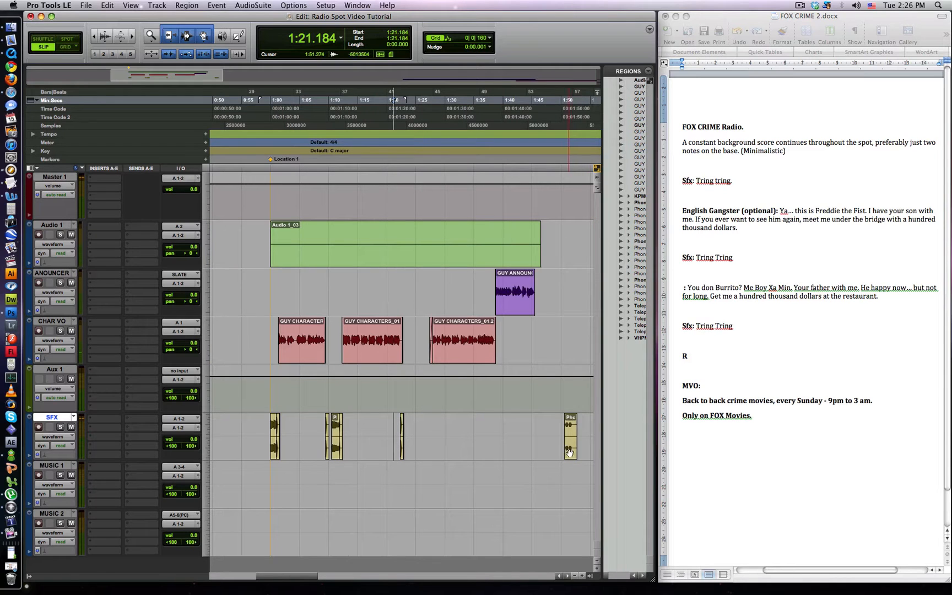
{"action": "left_click", "coordinate": [420, 408]}
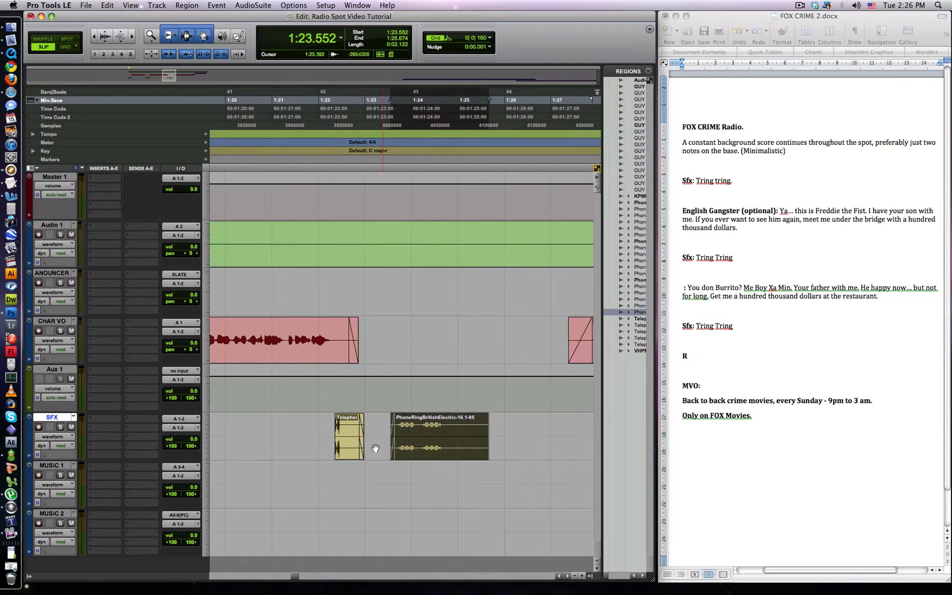
{"action": "left_click", "coordinate": [437, 437]}
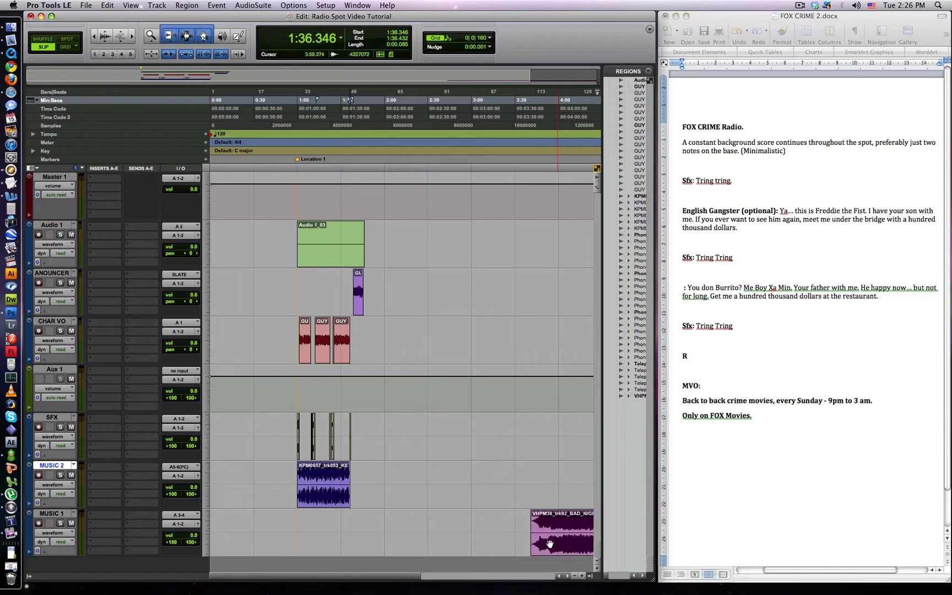
Scroll the Edit window to line the Kidnap Trail region up with the spot start
{"action": "scroll", "scroll_direction": "right", "scroll_amount": 3}
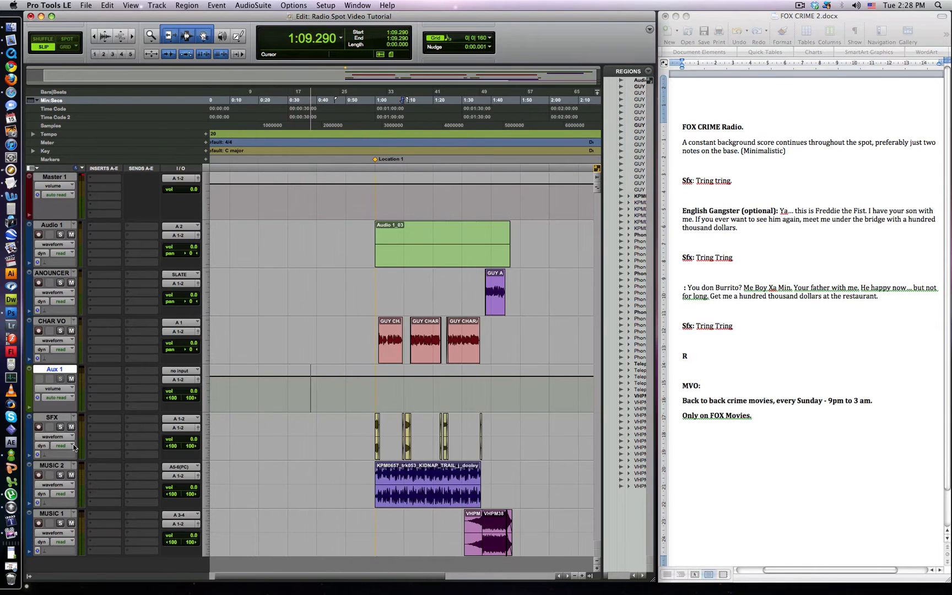
Set the Aux 1 track input to Bus 9-10
{"action": "left_click", "coordinate": [180, 371]}
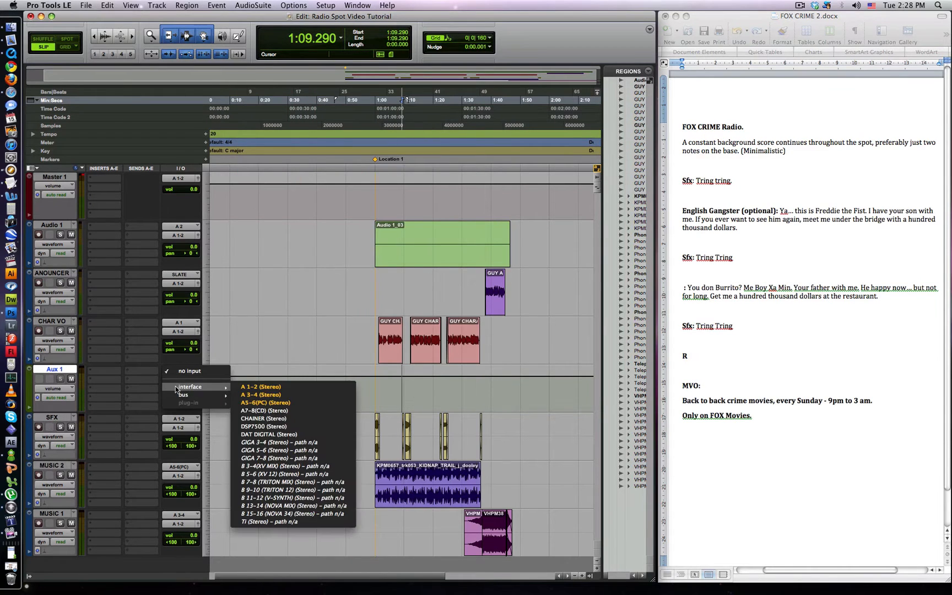
{"action": "left_click", "coordinate": [183, 394]}
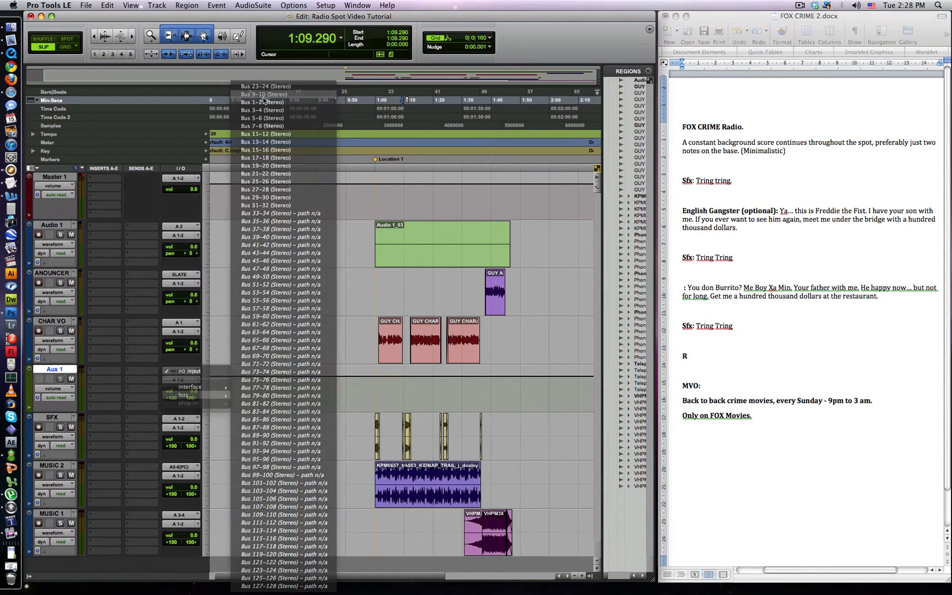
{"action": "left_click", "coordinate": [262, 94]}
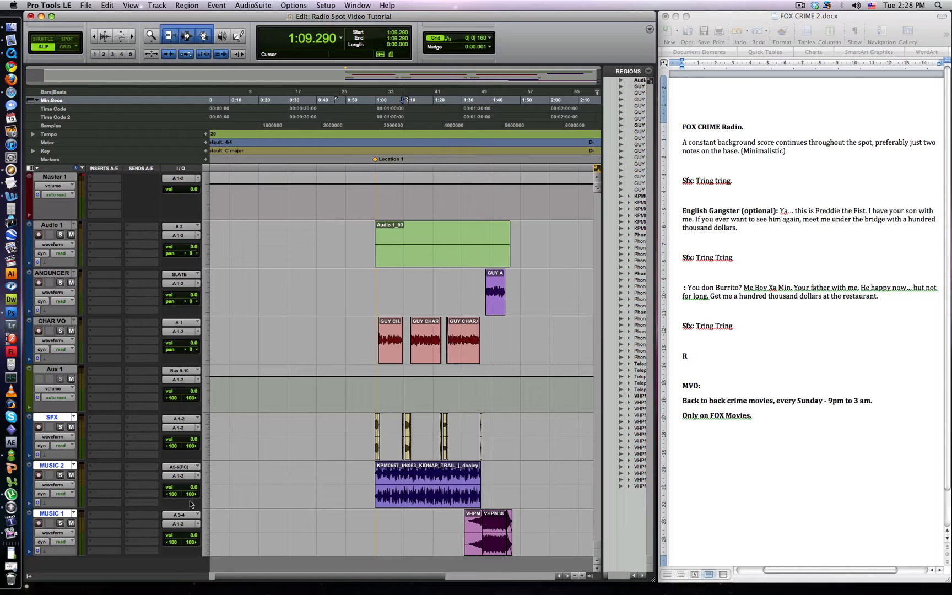
{"action": "mouse_move", "coordinate": [182, 432]}
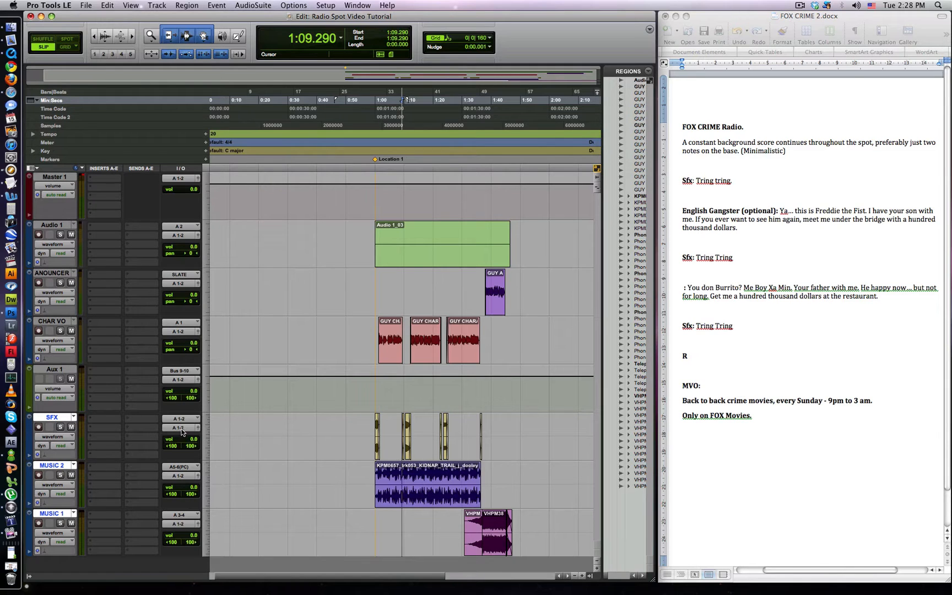
Route the SFX and music track outputs to Bus 9-10 (Stereo)
{"action": "left_click", "coordinate": [180, 427]}
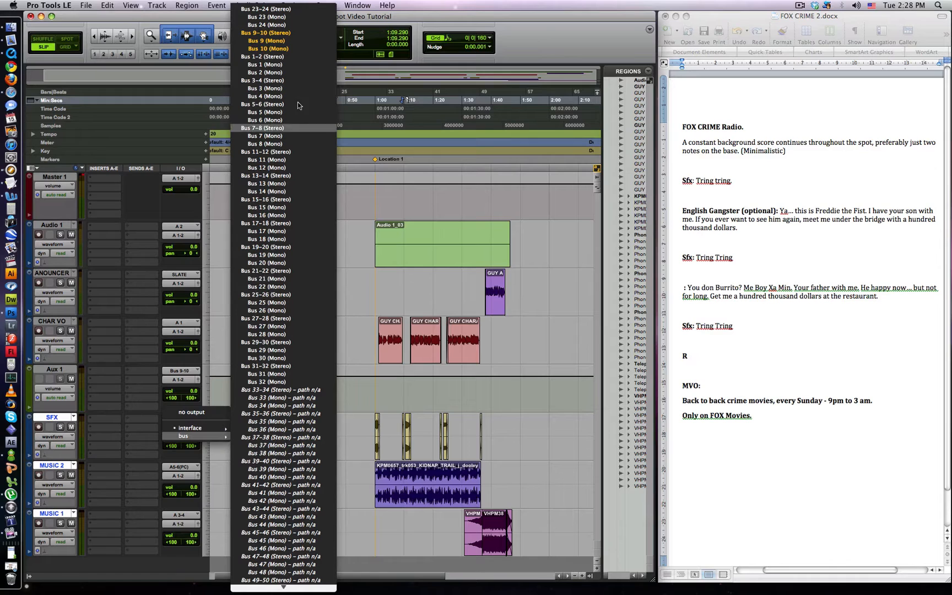
{"action": "left_click", "coordinate": [264, 33]}
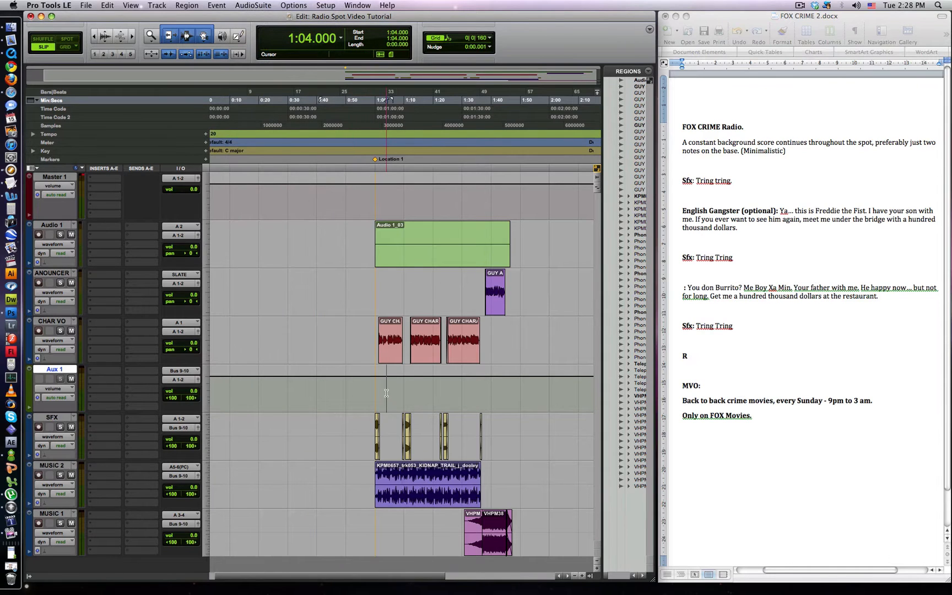
{"action": "left_click", "coordinate": [104, 379]}
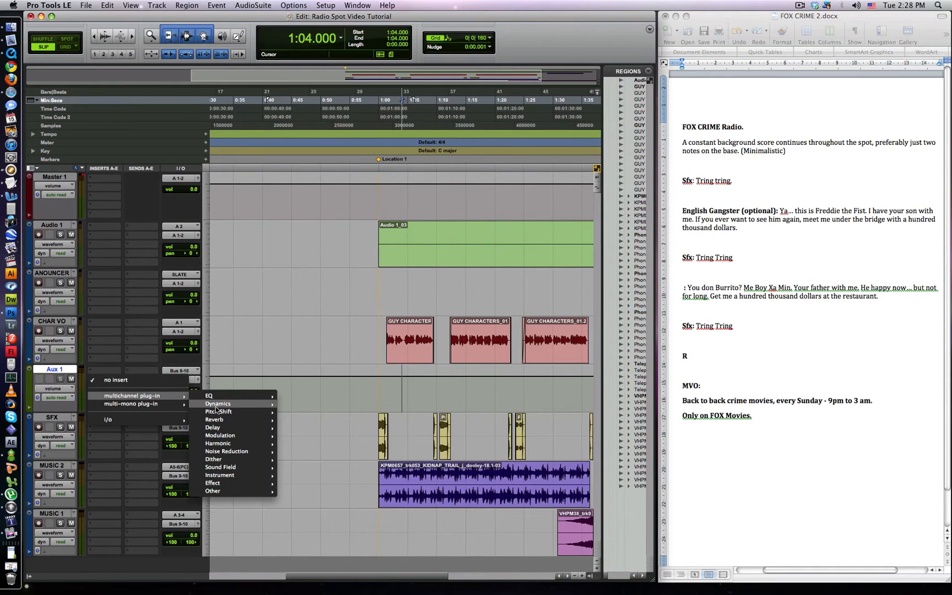
Insert a C1 comp compressor on Aux 1 keyed from Bus 1
{"action": "left_click", "coordinate": [217, 403]}
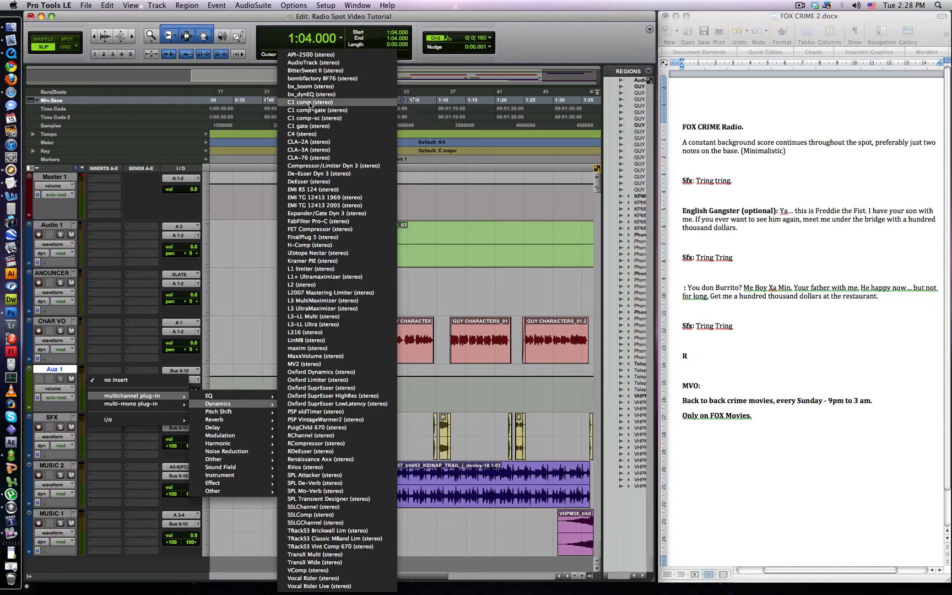
{"action": "left_click", "coordinate": [311, 102]}
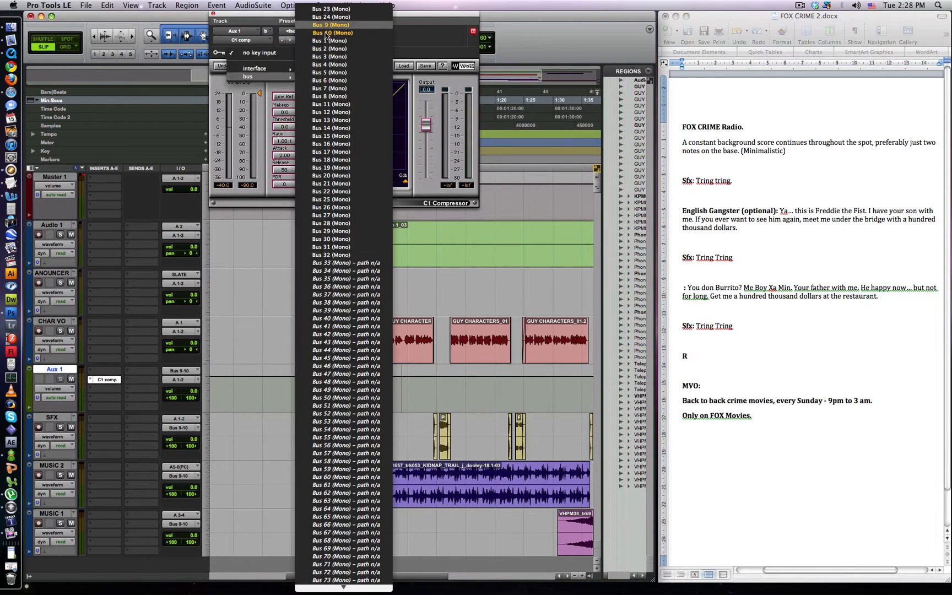
{"action": "left_click", "coordinate": [329, 41]}
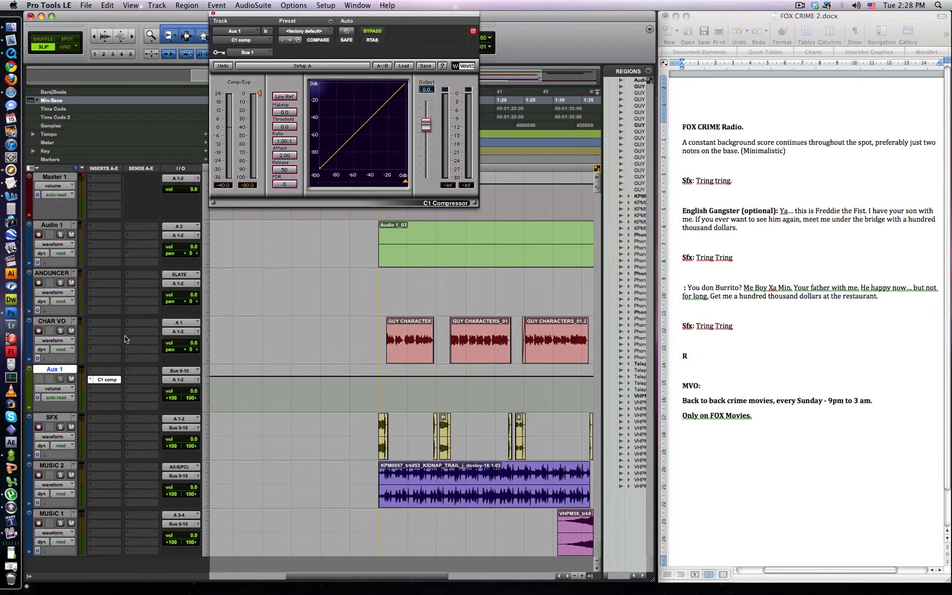
Add Bus 1 sends on the CHAR VO and ANOUNCER tracks
{"action": "left_click", "coordinate": [140, 330]}
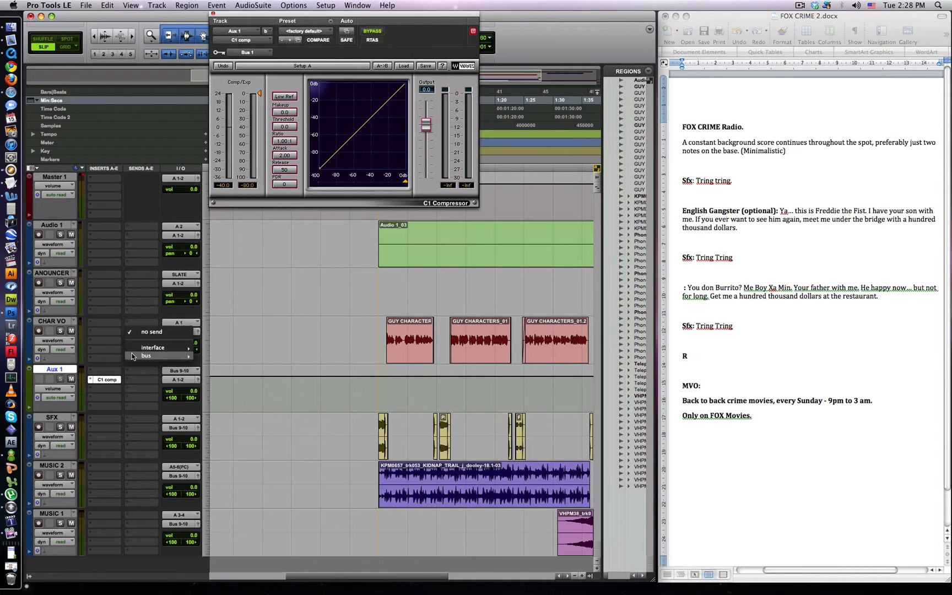
{"action": "left_click", "coordinate": [145, 354]}
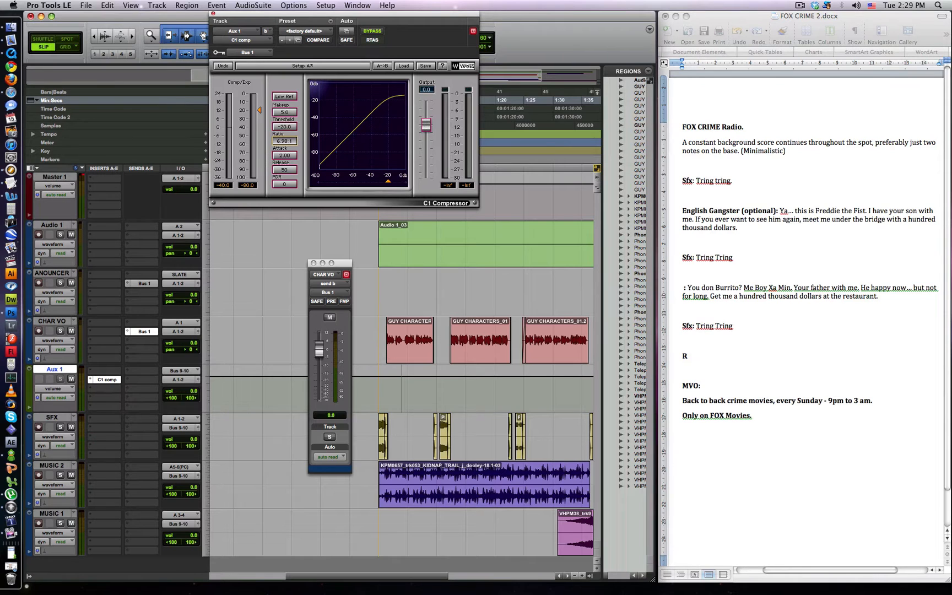
{"action": "double_click", "coordinate": [283, 153]}
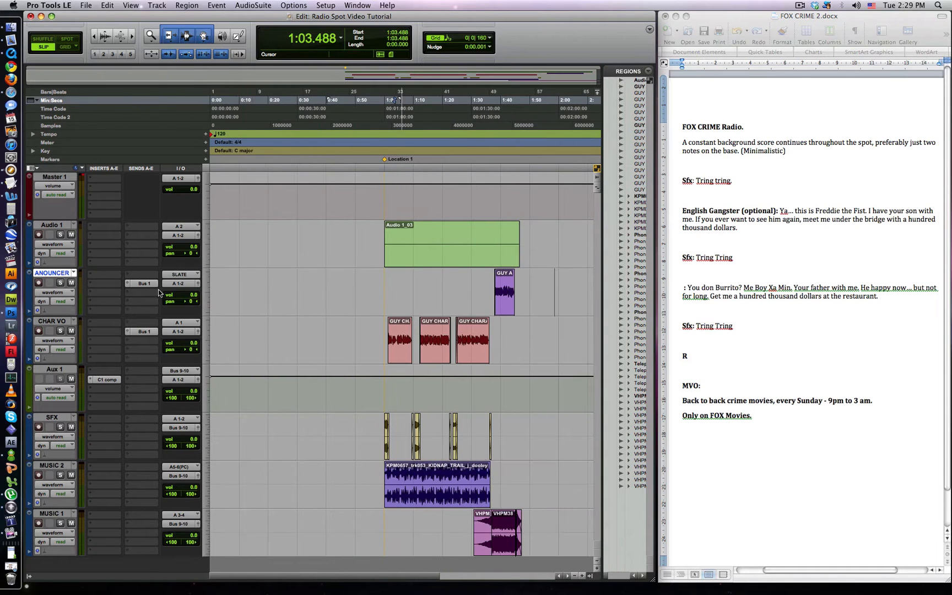
Insert RBass and the RVox vocal compressor on the ANNOUNCER track
{"action": "left_click", "coordinate": [103, 274]}
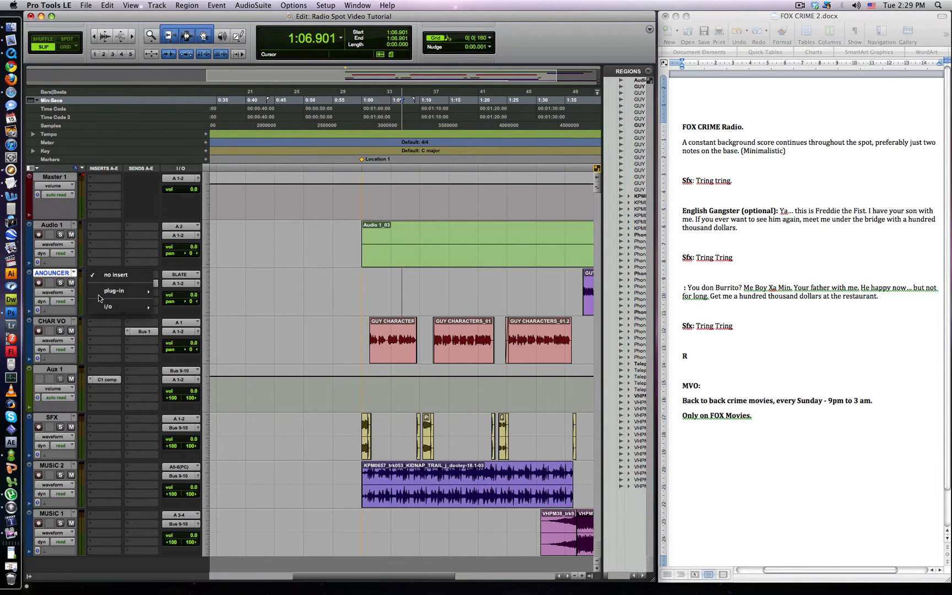
{"action": "left_click", "coordinate": [115, 289]}
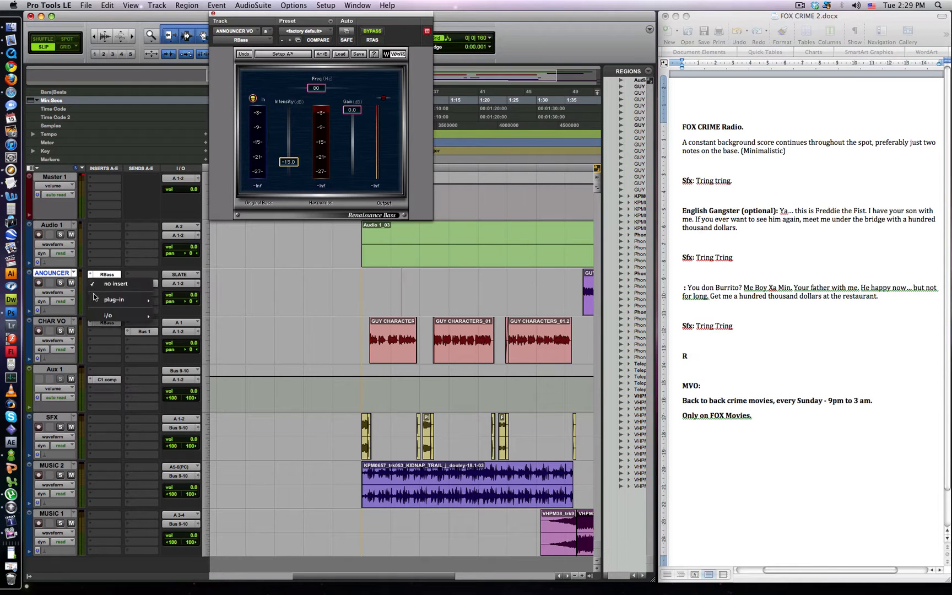
{"action": "left_click", "coordinate": [113, 300]}
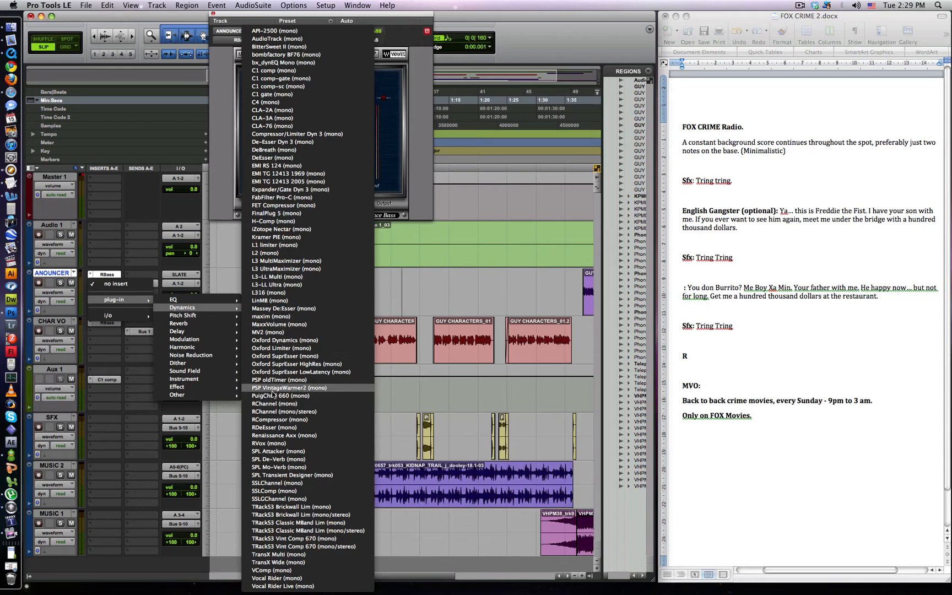
{"action": "left_click", "coordinate": [284, 435]}
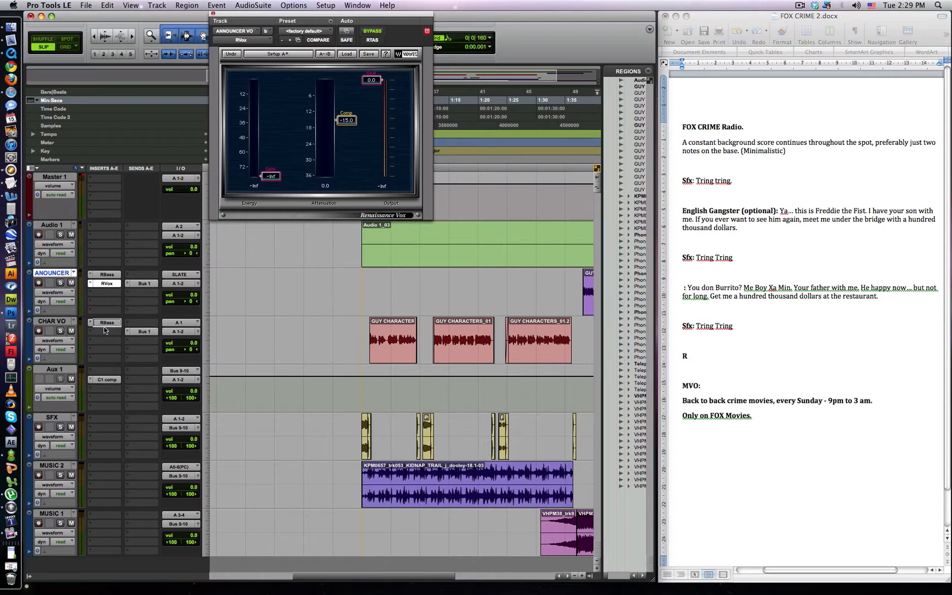
Copy the RBass and RVox inserts onto the CHAR VO track
{"action": "left_click", "coordinate": [106, 331]}
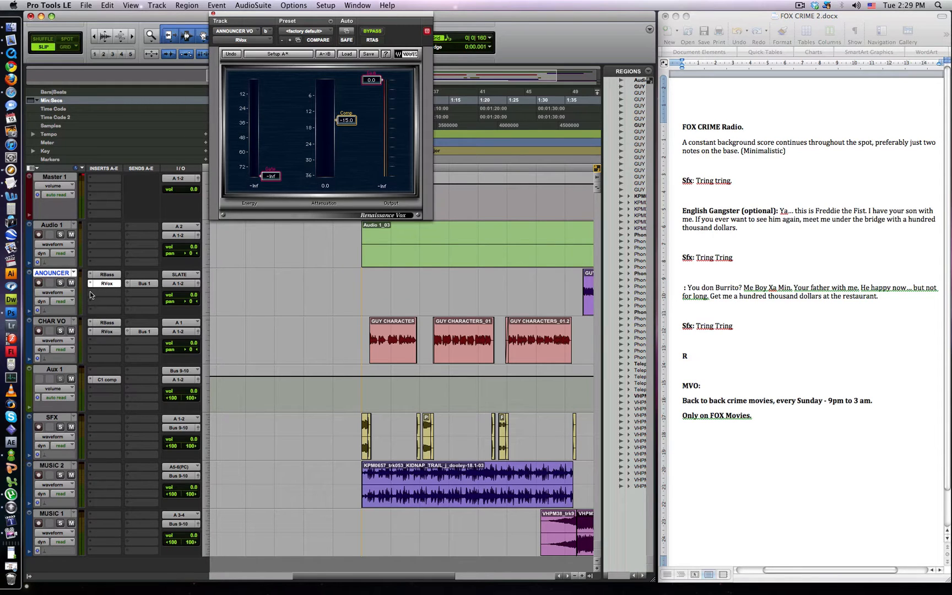
{"action": "left_click", "coordinate": [104, 283]}
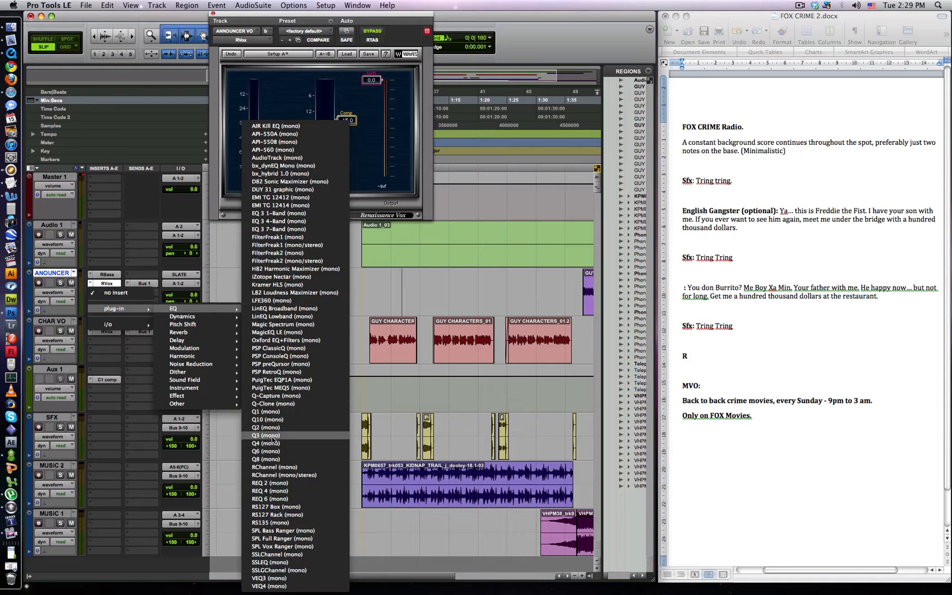
Add a Q4 paragraphic EQ to ANNOUNCER with a high-shelf boost
{"action": "left_click", "coordinate": [265, 443]}
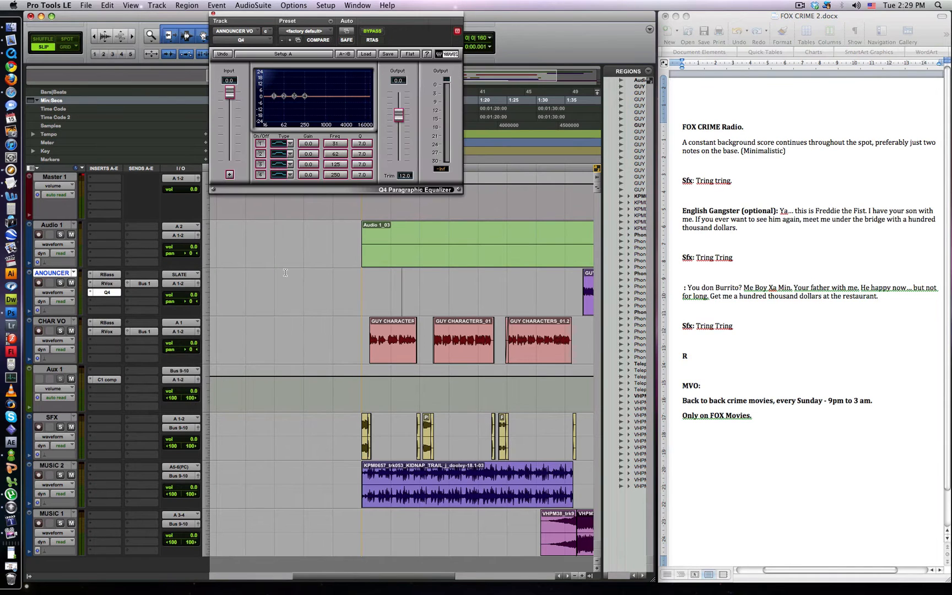
{"action": "scroll", "scroll_direction": "right", "scroll_amount": 3}
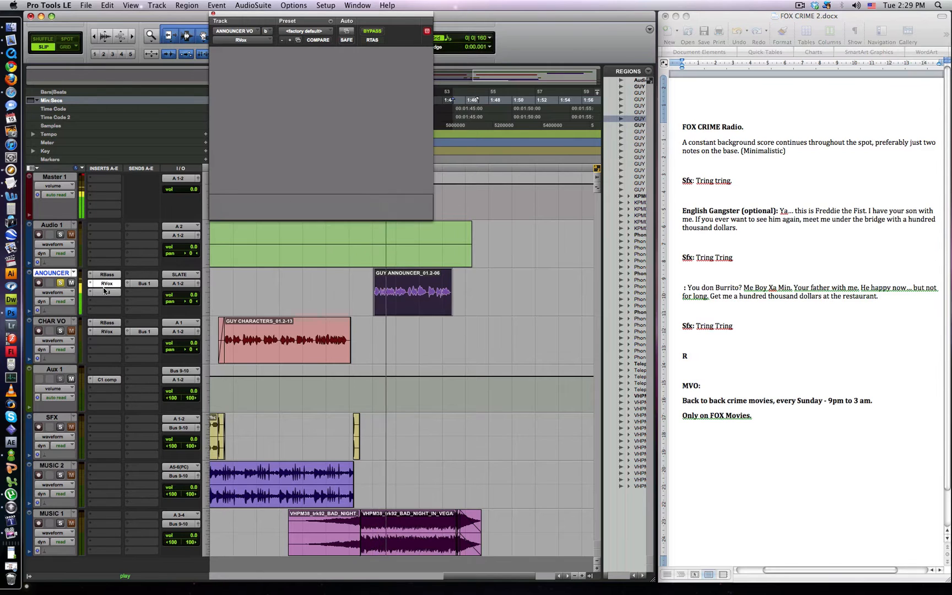
{"action": "left_click", "coordinate": [106, 292]}
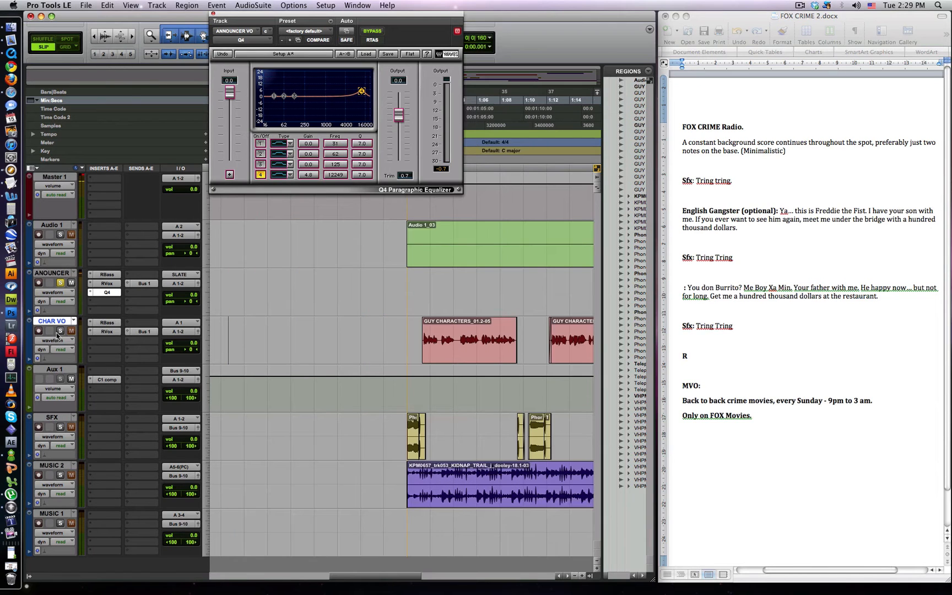
{"action": "left_click", "coordinate": [115, 341]}
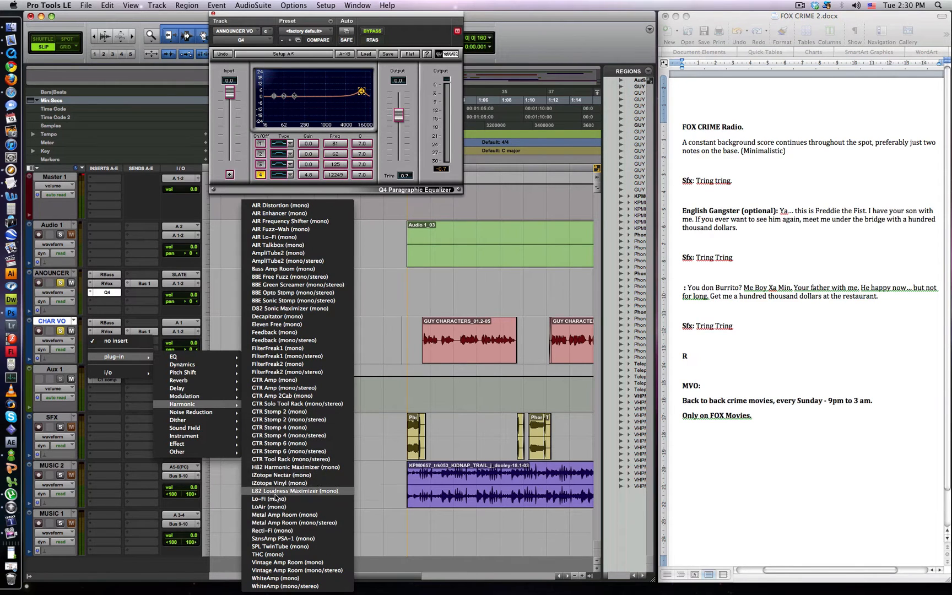
{"action": "mouse_move", "coordinate": [276, 359]}
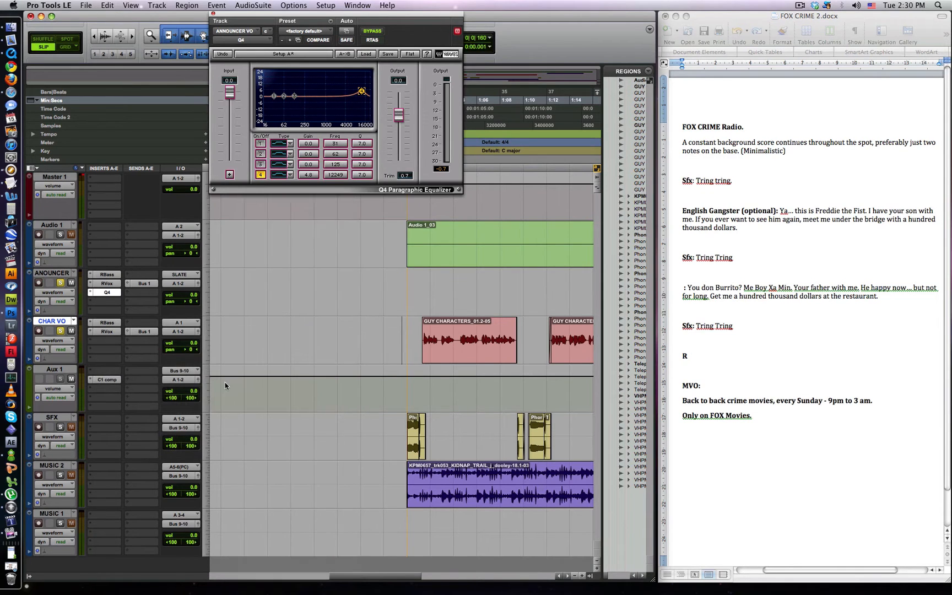
Add iZotope Vinyl and an RDeEsser with a factory preset to CHAR VO
{"action": "left_click", "coordinate": [104, 340]}
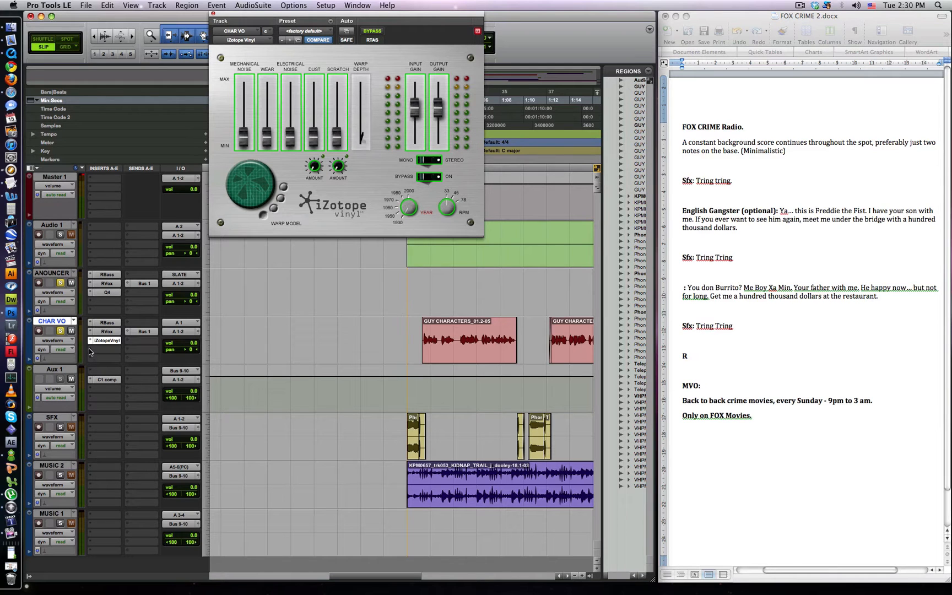
{"action": "left_click", "coordinate": [105, 340]}
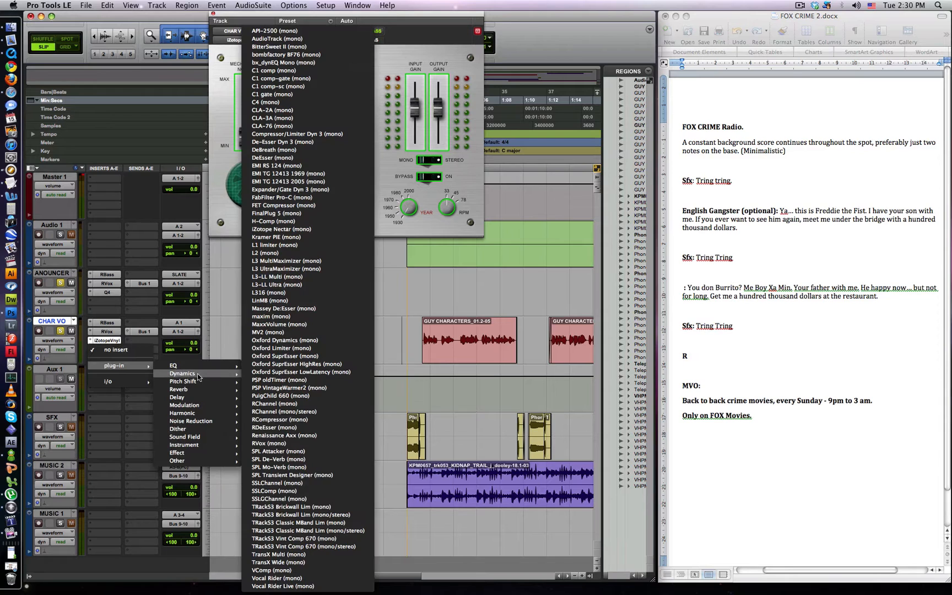
{"action": "mouse_move", "coordinate": [273, 419]}
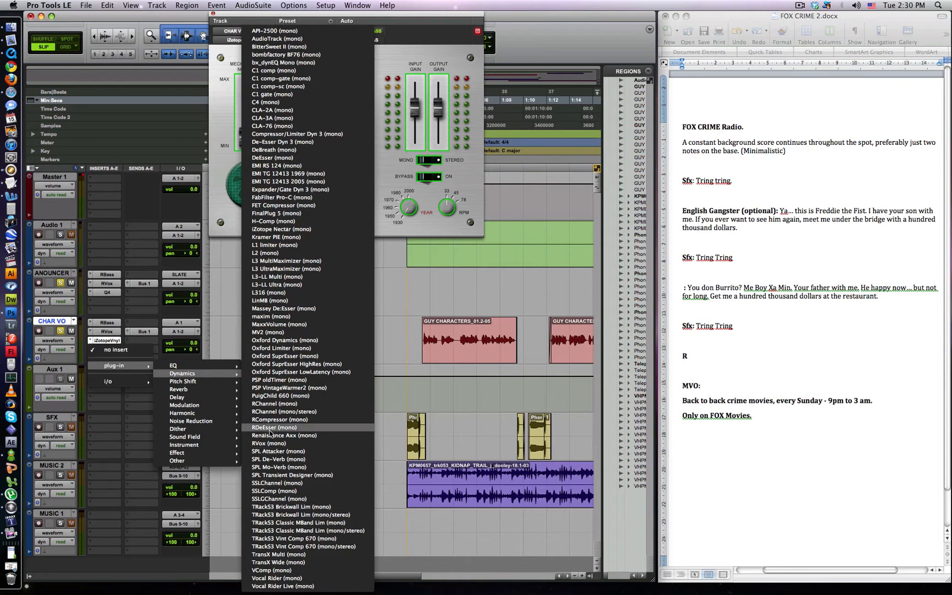
{"action": "left_click", "coordinate": [275, 435]}
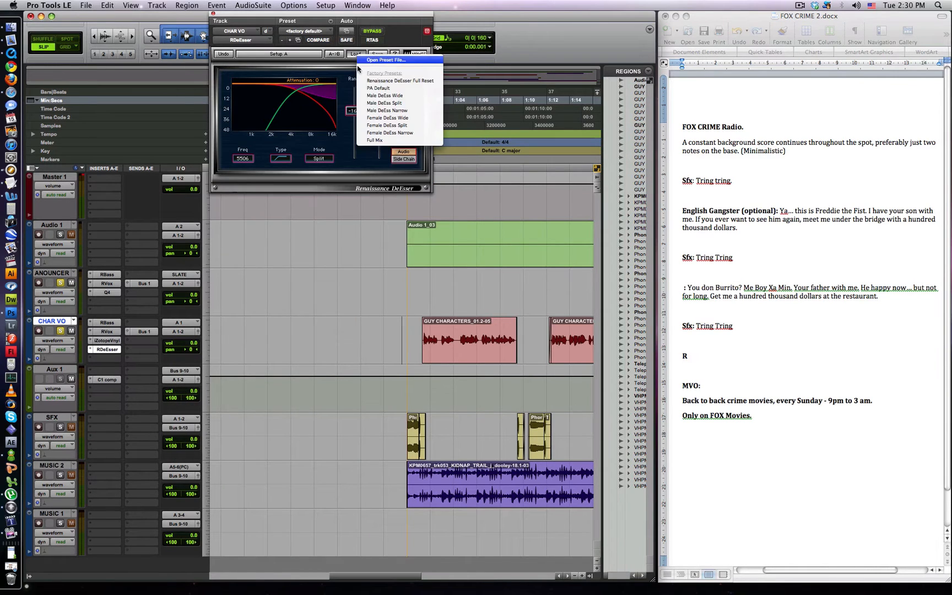
{"action": "left_click", "coordinate": [384, 96]}
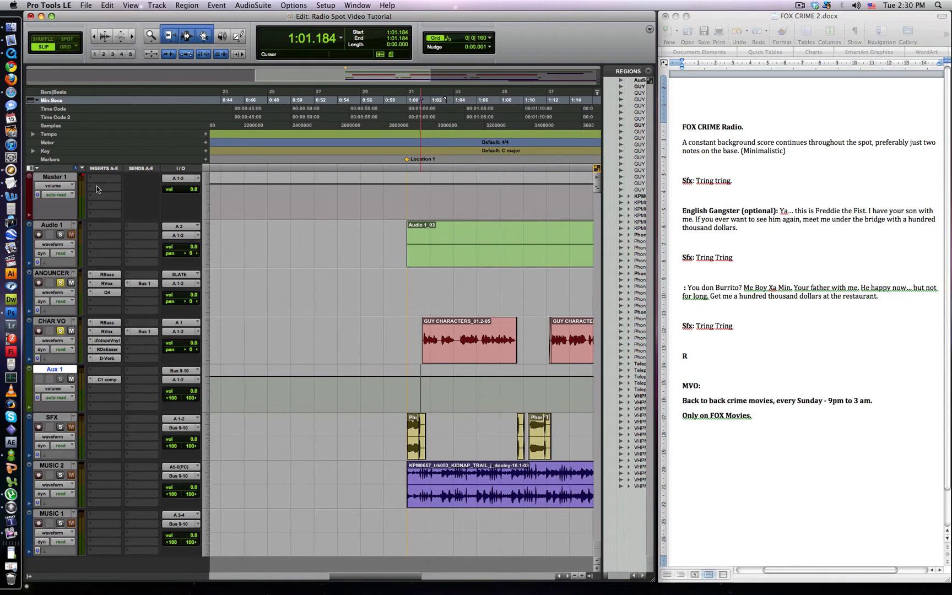
Load an SSL bus compressor preset and a DUY Wide stereo widener on Master 1
{"action": "left_click", "coordinate": [103, 178]}
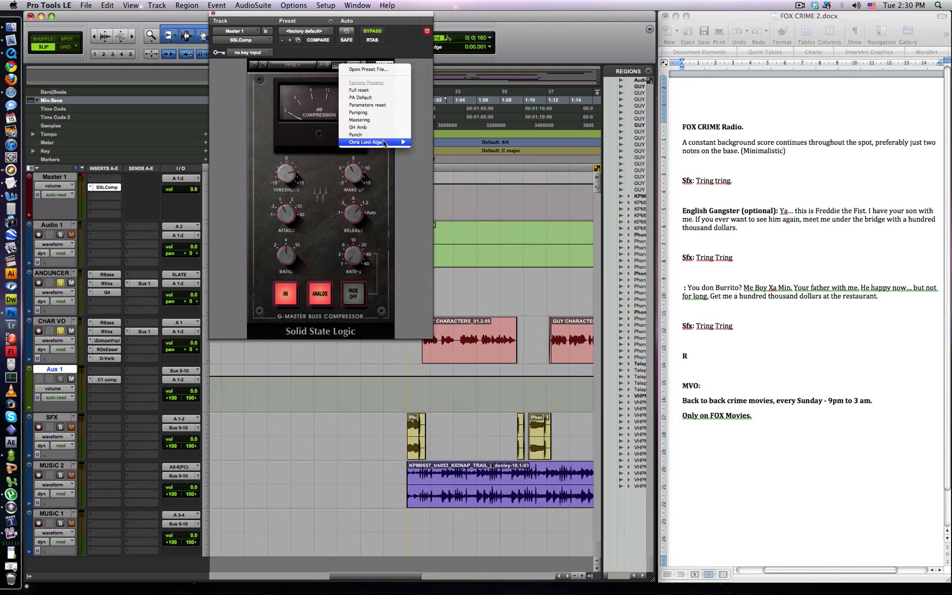
{"action": "left_click", "coordinate": [106, 187]}
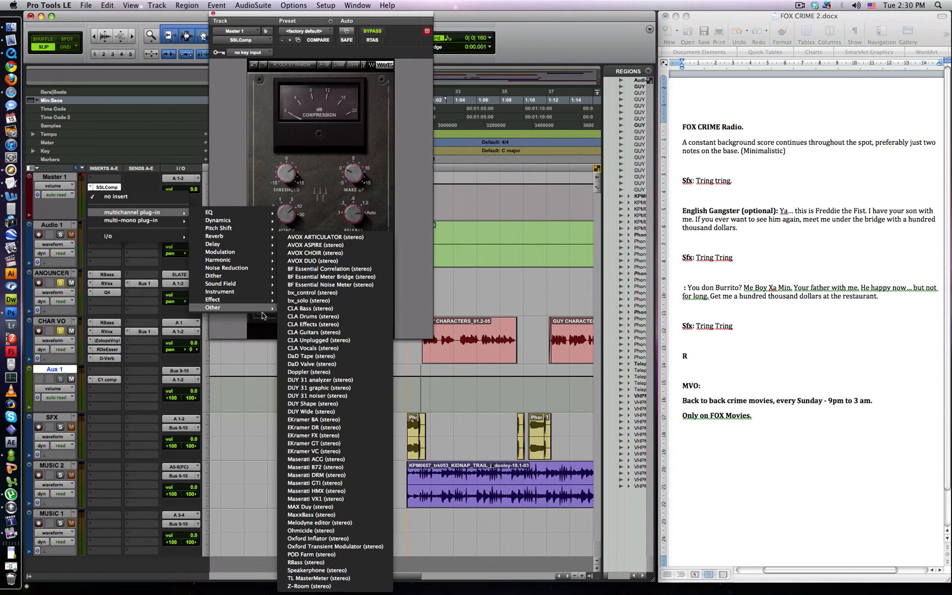
{"action": "mouse_move", "coordinate": [313, 340]}
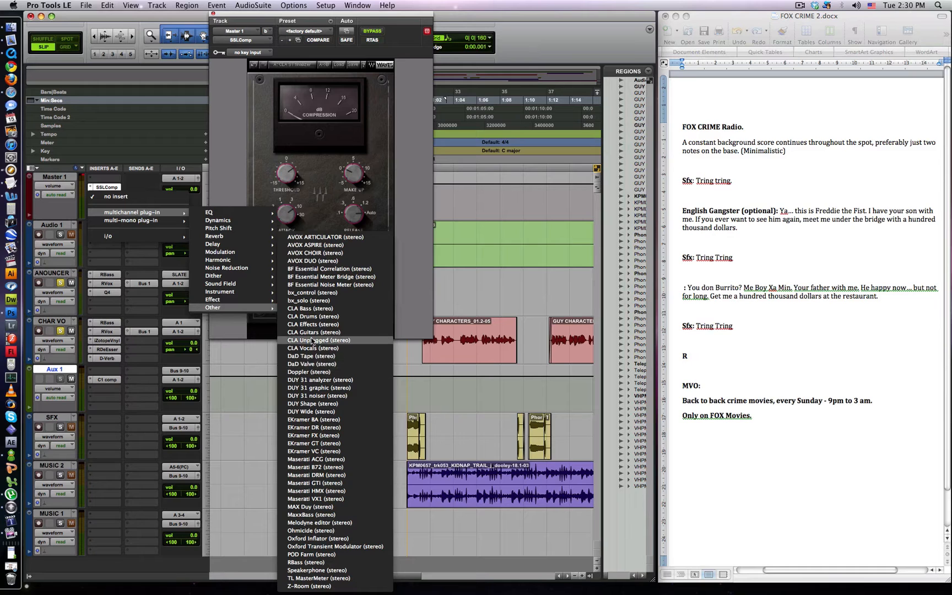
{"action": "mouse_move", "coordinate": [313, 411]}
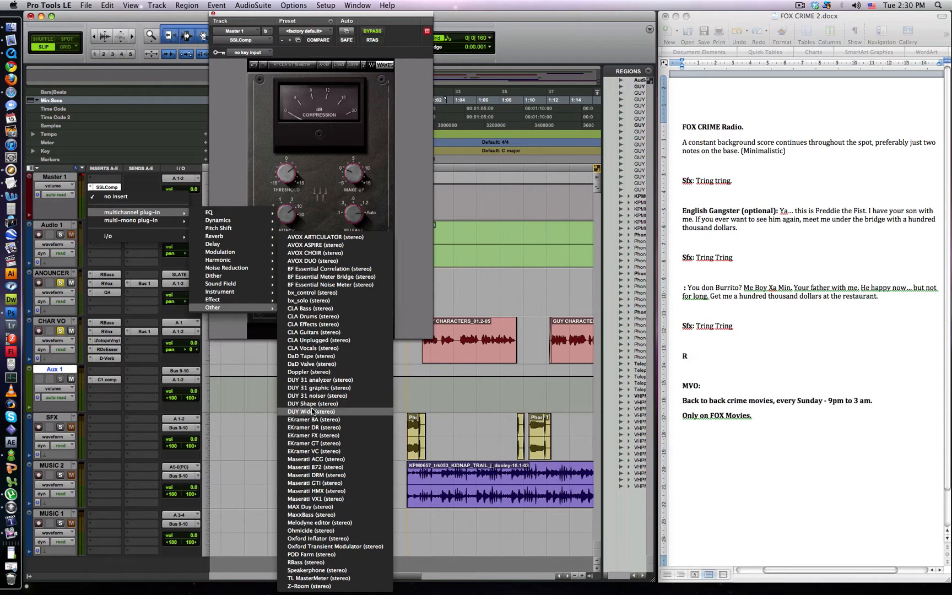
{"action": "left_click", "coordinate": [313, 411]}
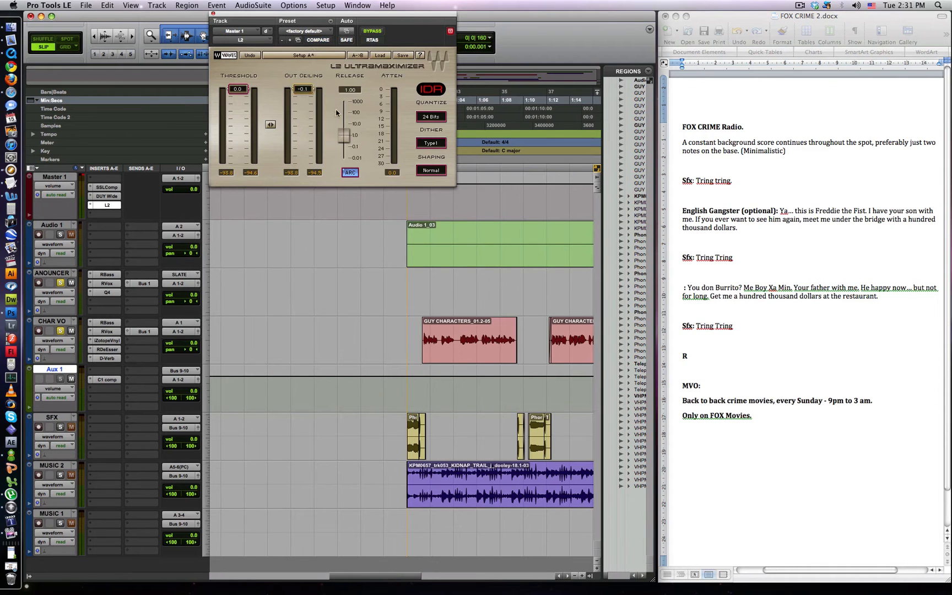
Set the L2 limiter's dither to 16 bits, then reopen the Aux 1 C1 compressor
{"action": "left_click", "coordinate": [431, 116]}
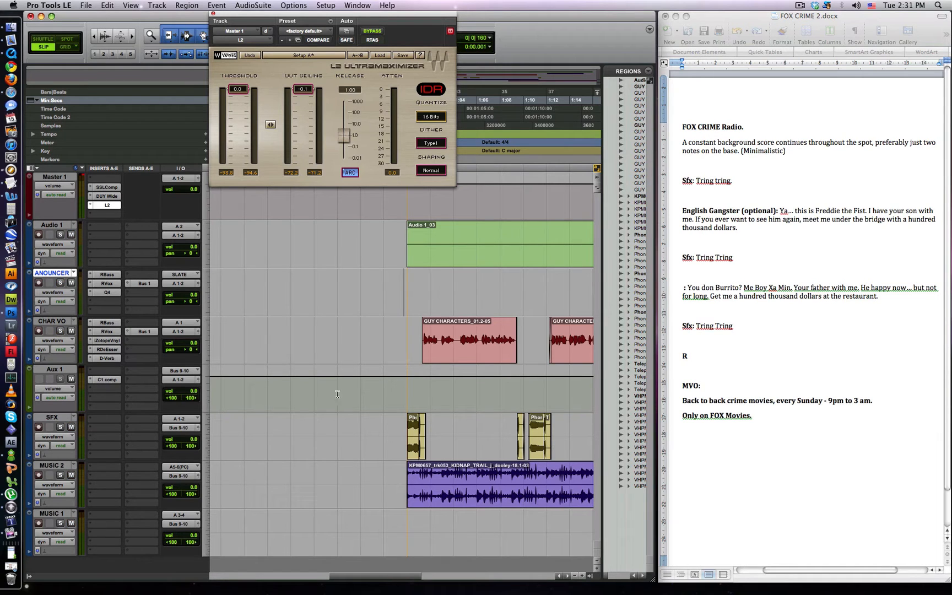
{"action": "scroll", "scroll_direction": "right", "scroll_amount": 3}
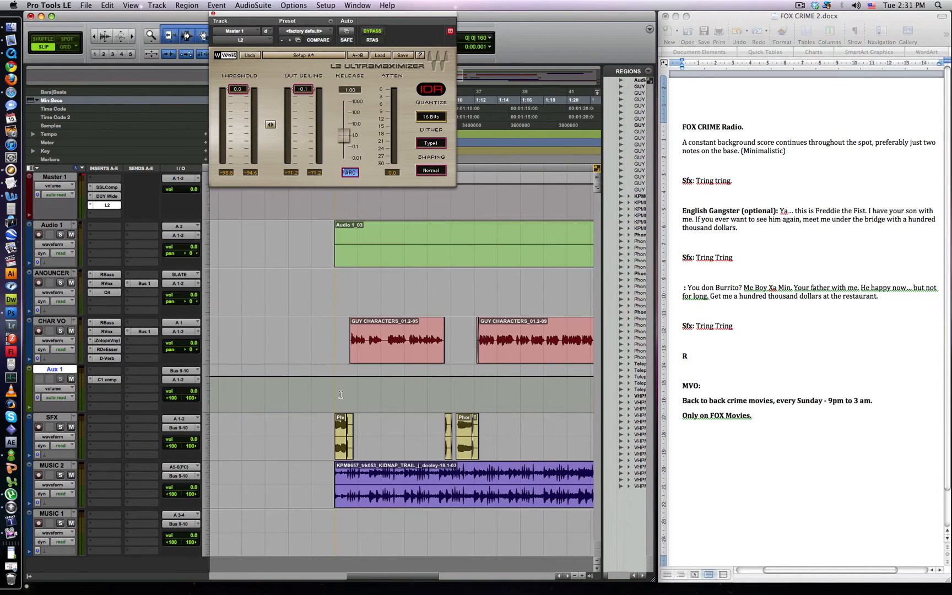
{"action": "mouse_move", "coordinate": [230, 364]}
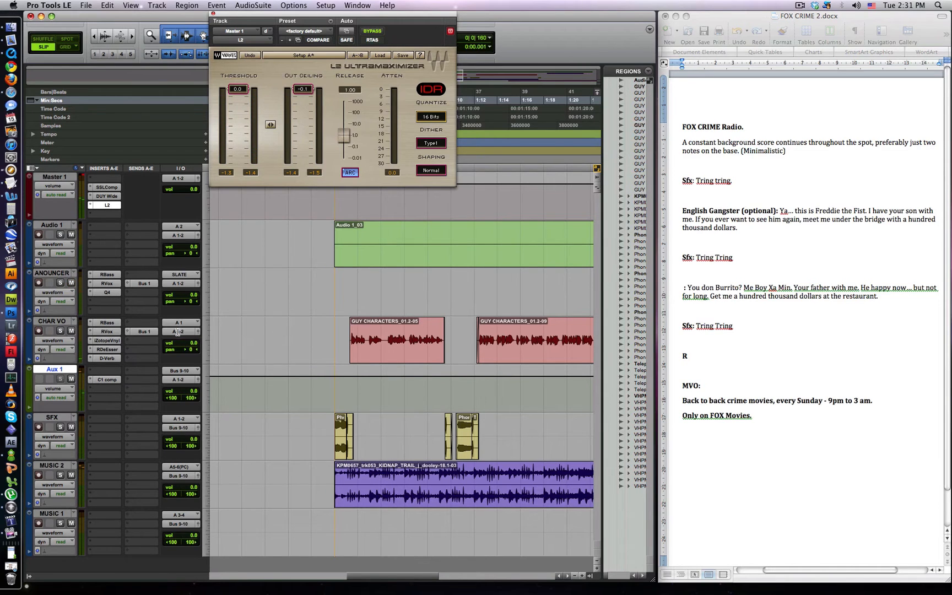
{"action": "mouse_move", "coordinate": [84, 432]}
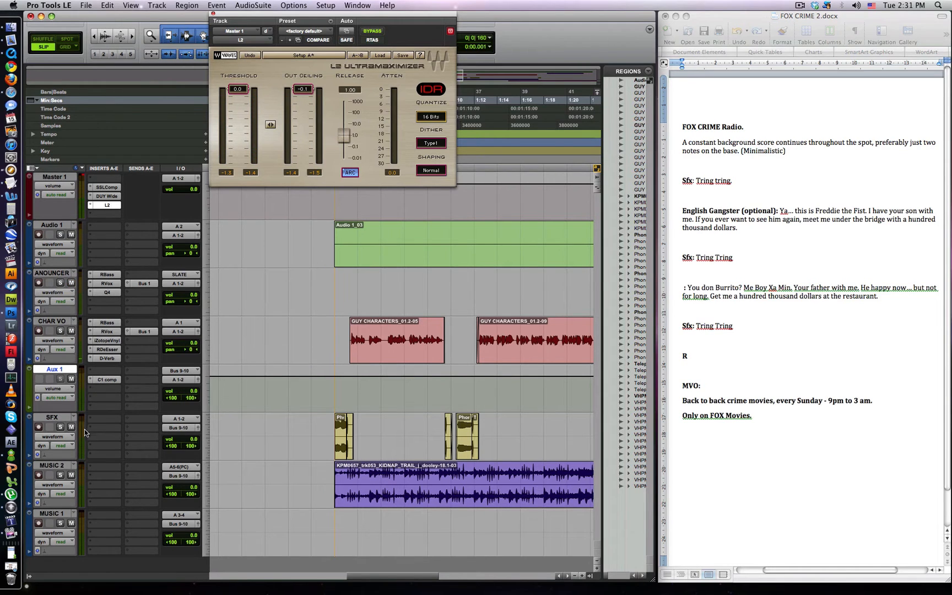
{"action": "mouse_move", "coordinate": [230, 395]}
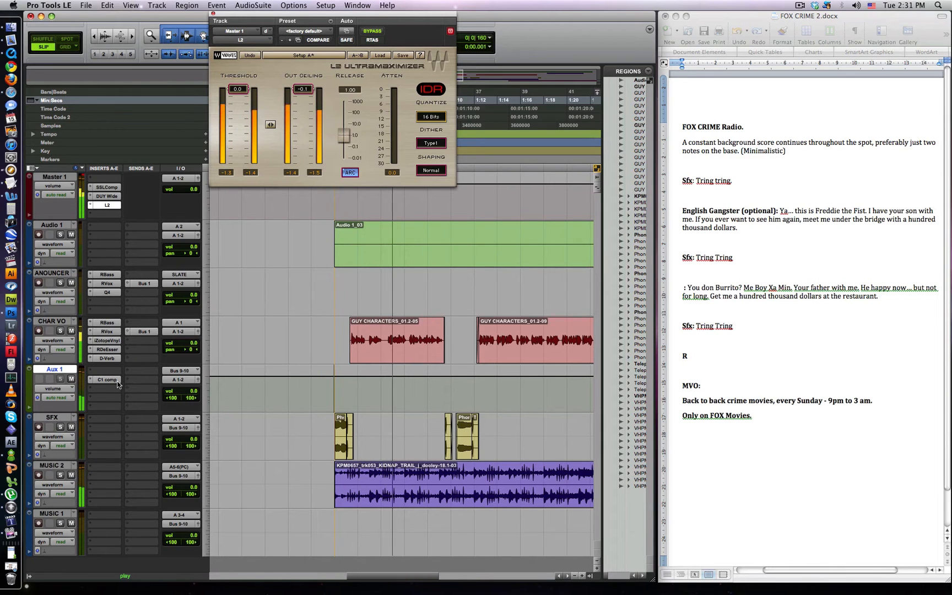
{"action": "mouse_move", "coordinate": [108, 379]}
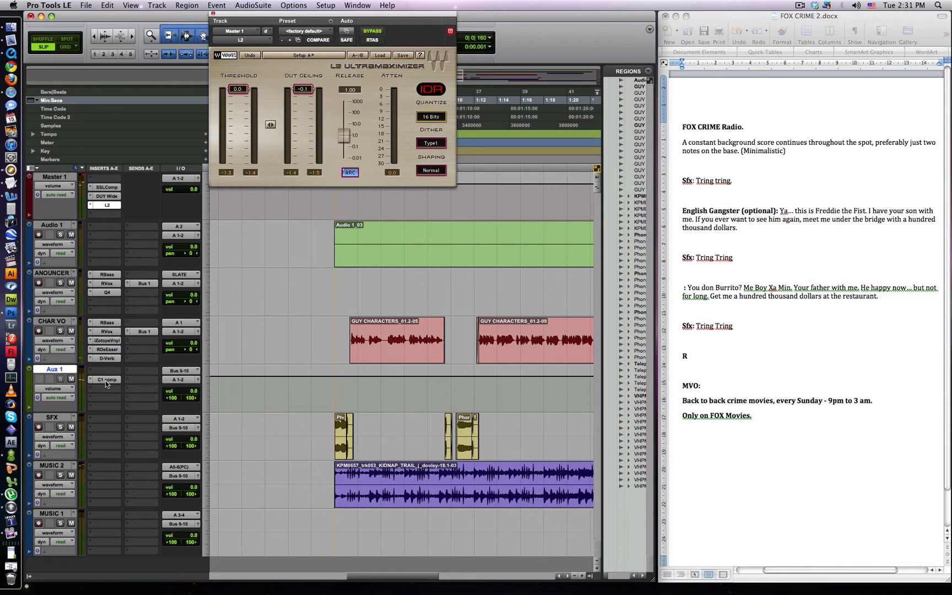
{"action": "left_click", "coordinate": [105, 379]}
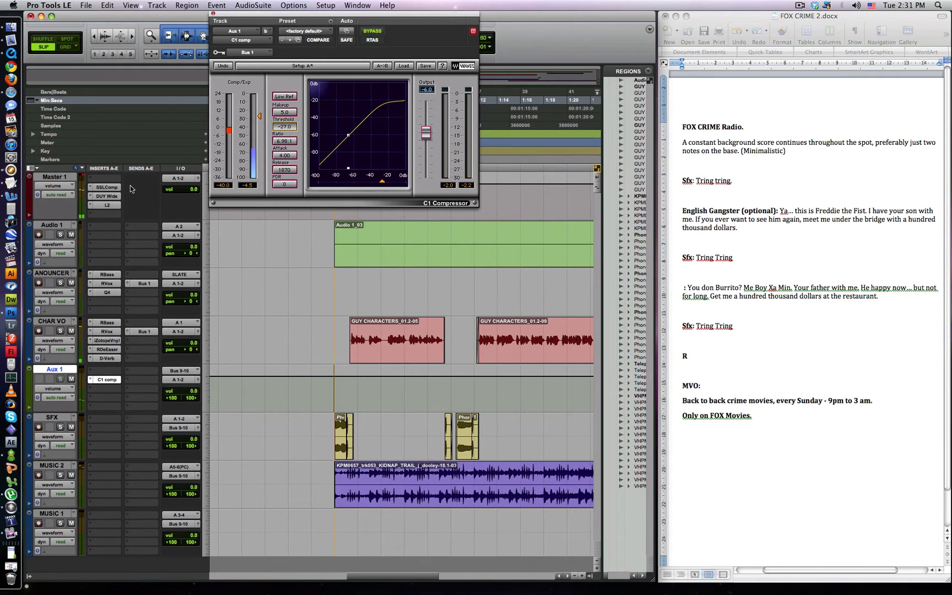
Lower the master L2 Ultramaximizer threshold to -12.0 dB for a louder mix
{"action": "left_click", "coordinate": [107, 205]}
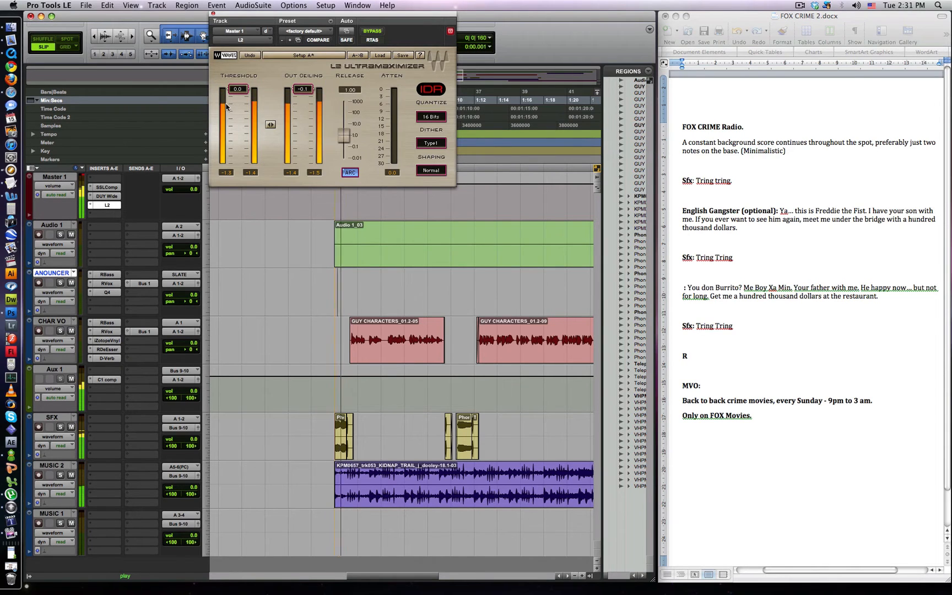
{"action": "left_click_drag", "start_coordinate": [237, 91], "coordinate": [237, 102]}
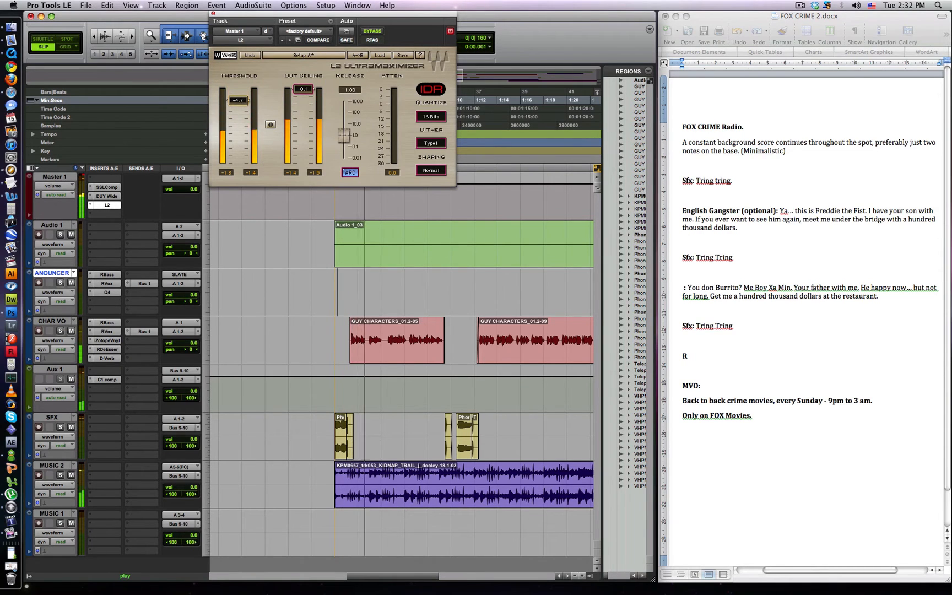
{"action": "left_click_drag", "start_coordinate": [238, 99], "coordinate": [238, 106]}
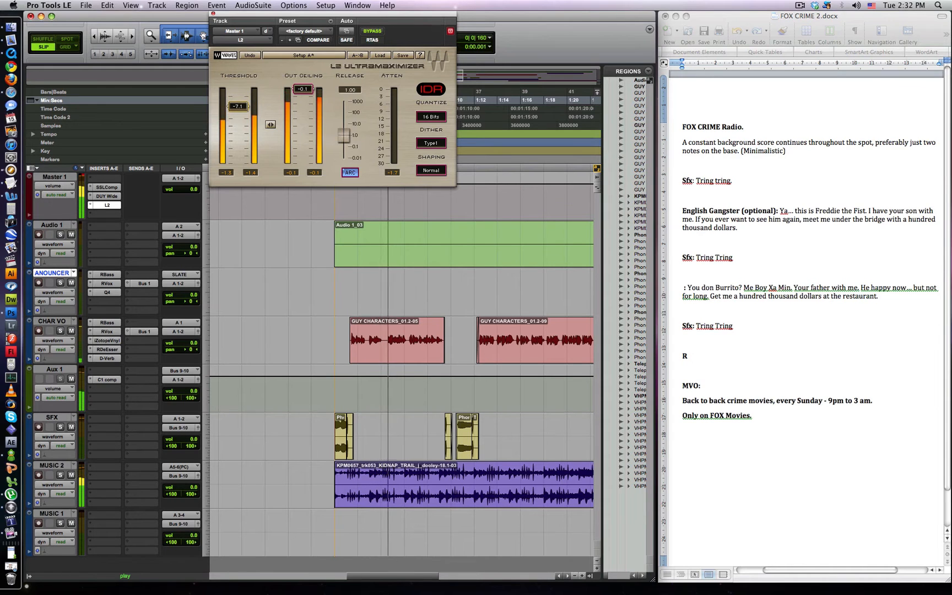
{"action": "left_click_drag", "start_coordinate": [237, 106], "coordinate": [237, 110]}
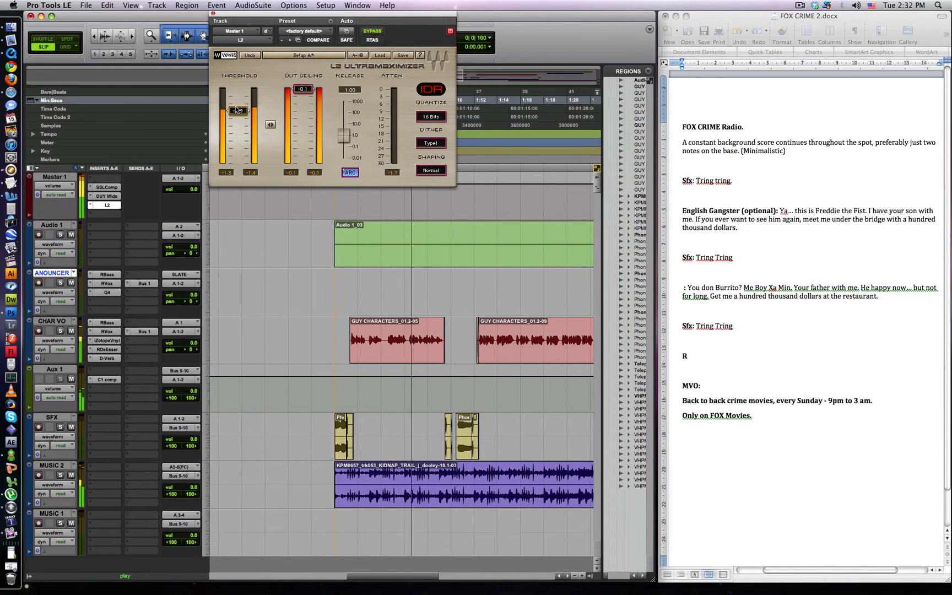
{"action": "left_click_drag", "start_coordinate": [237, 109], "coordinate": [237, 114]}
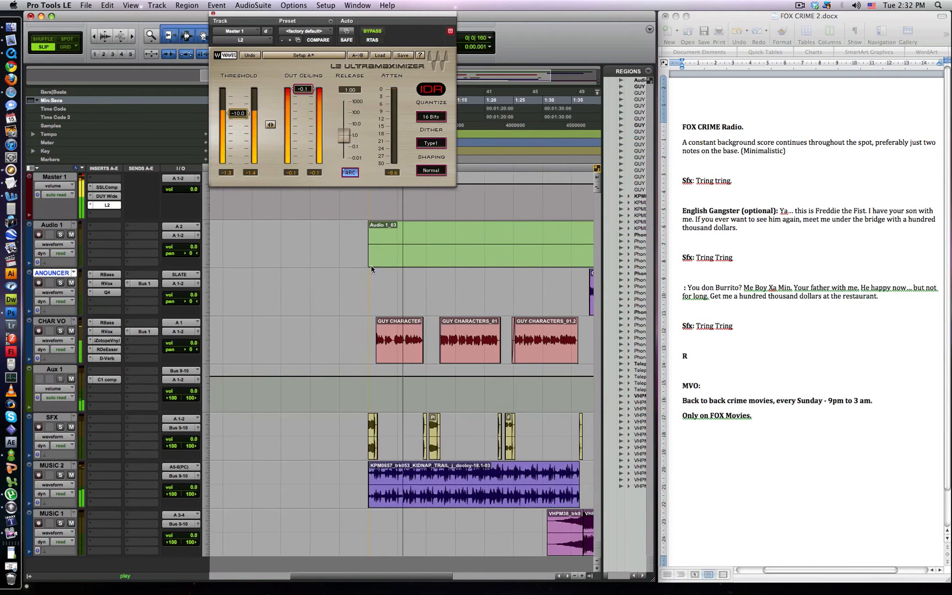
Play back and scroll through the announcer section of the session
{"action": "scroll", "scroll_direction": "left", "scroll_amount": 3}
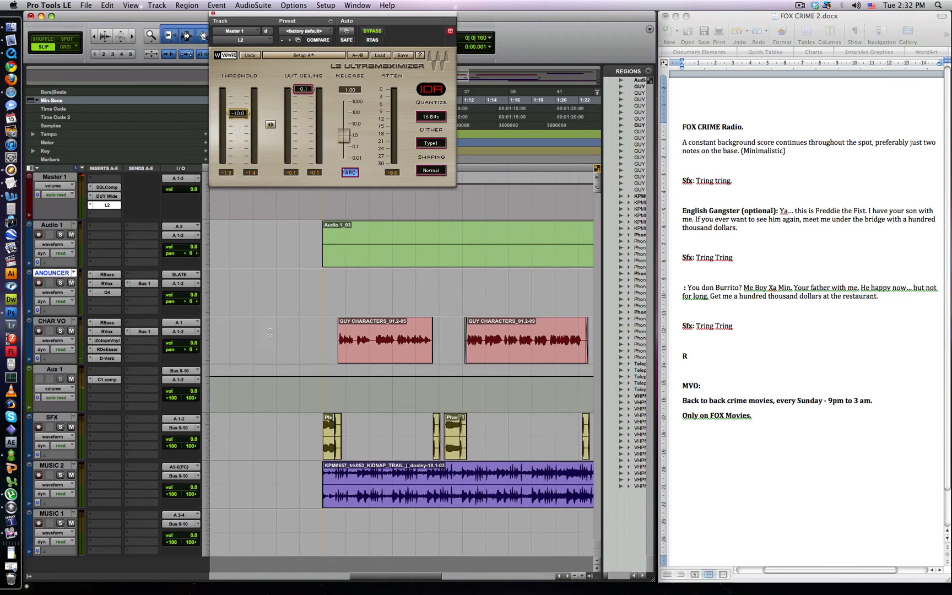
{"action": "scroll", "scroll_direction": "right", "scroll_amount": 3}
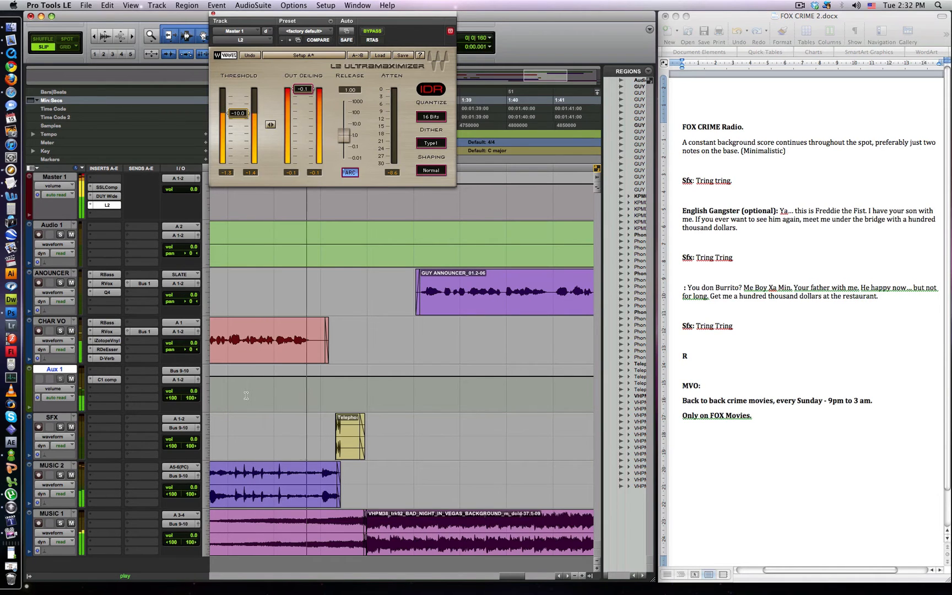
{"action": "scroll", "scroll_direction": "right", "scroll_amount": 3}
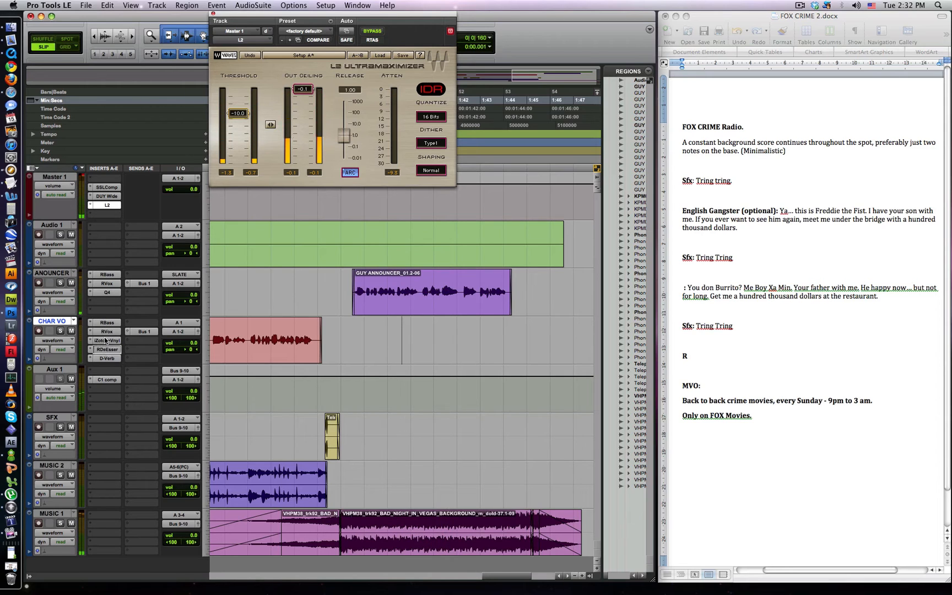
Review the ANNOUNCER track's RDeEsser and Q4 EQ settings during playback
{"action": "left_click", "coordinate": [107, 301]}
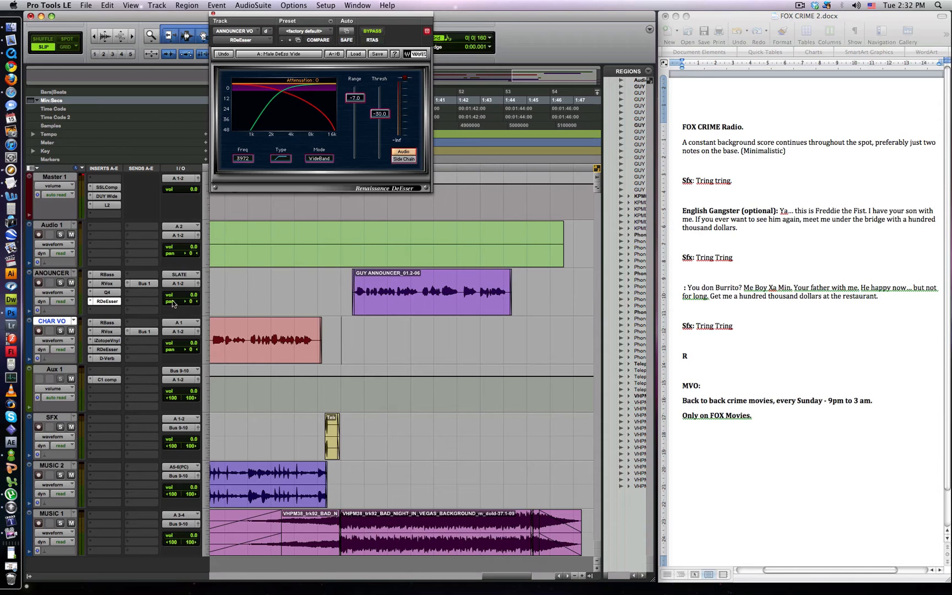
{"action": "left_click", "coordinate": [106, 292]}
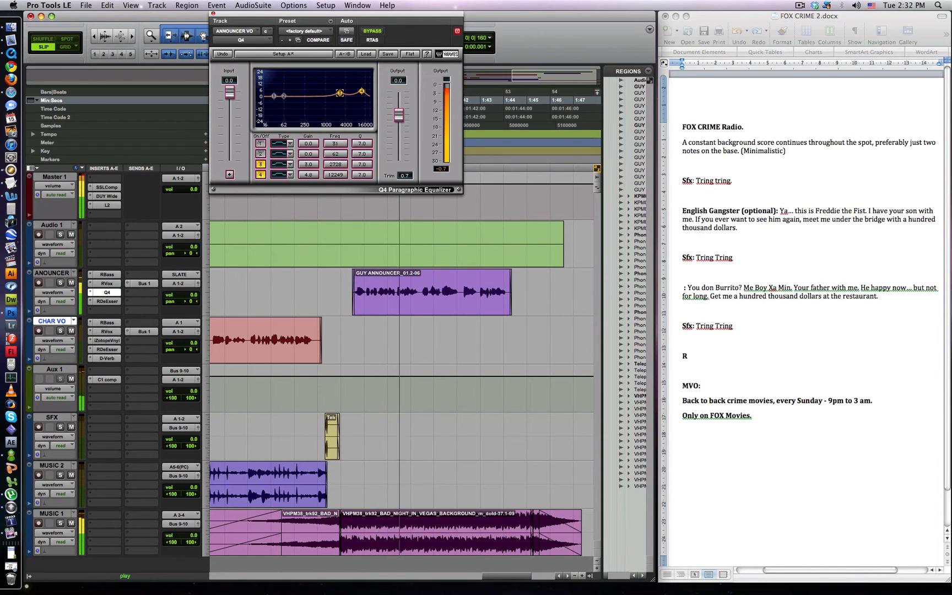
{"action": "scroll", "scroll_direction": "right", "scroll_amount": 3}
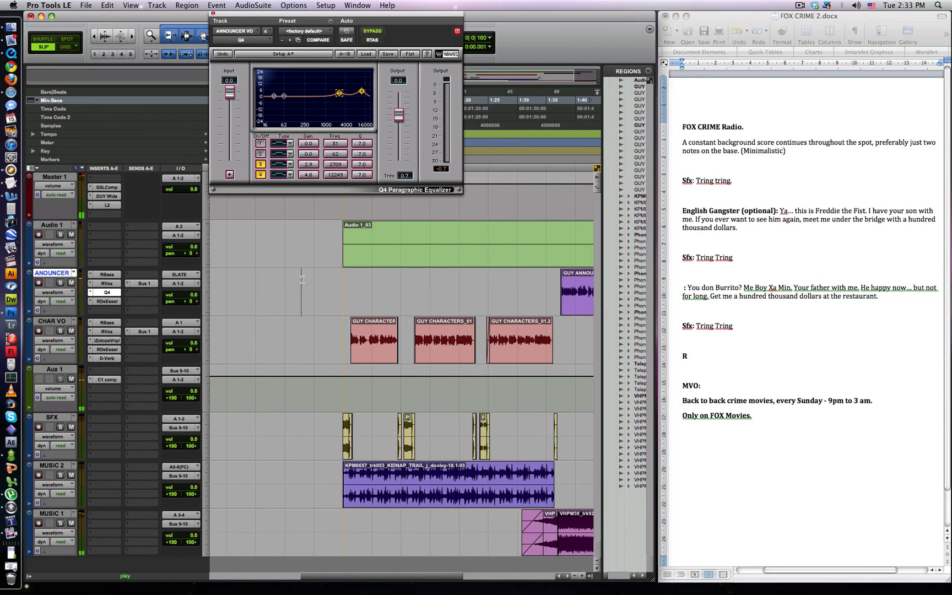
{"action": "scroll", "scroll_direction": "right", "scroll_amount": 3}
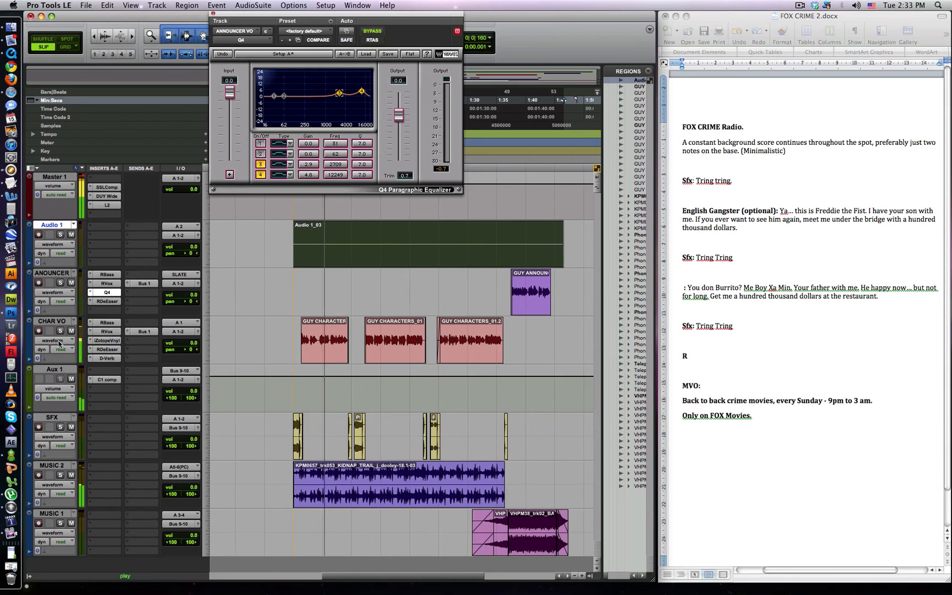
{"action": "mouse_move", "coordinate": [58, 340]}
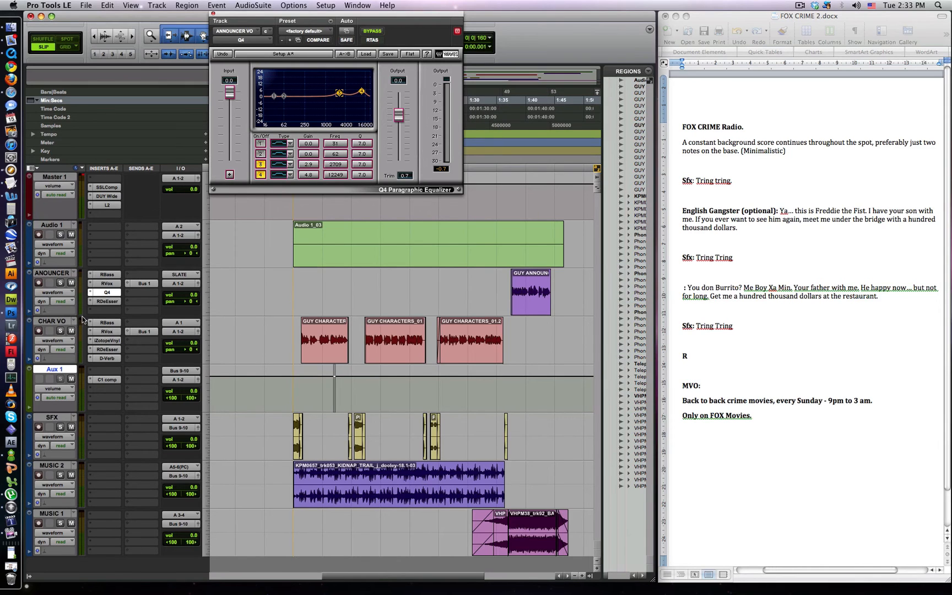
Cancel a new track, move SFX above Aux 1 and show its volume automation
{"action": "left_click", "coordinate": [157, 5]}
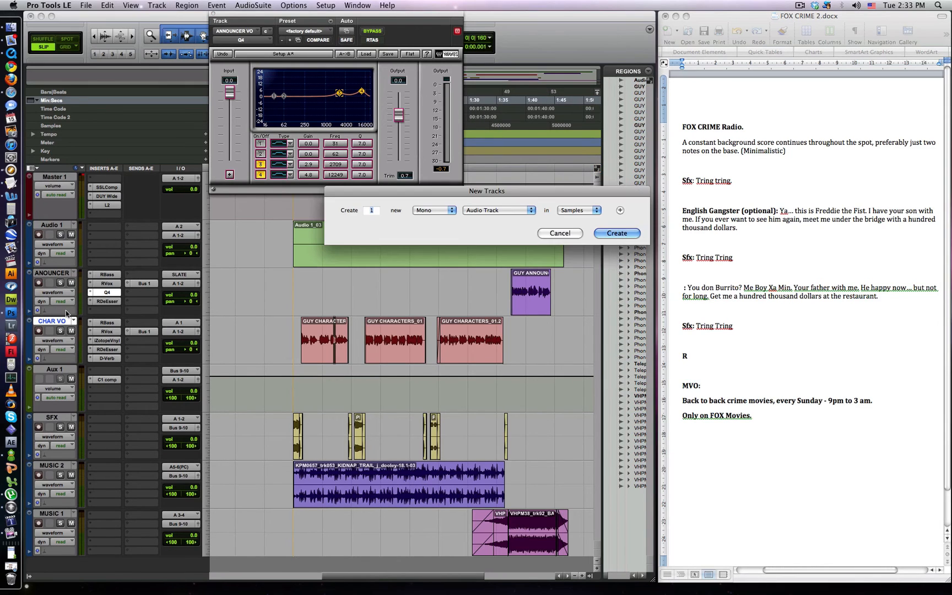
{"action": "left_click", "coordinate": [615, 234]}
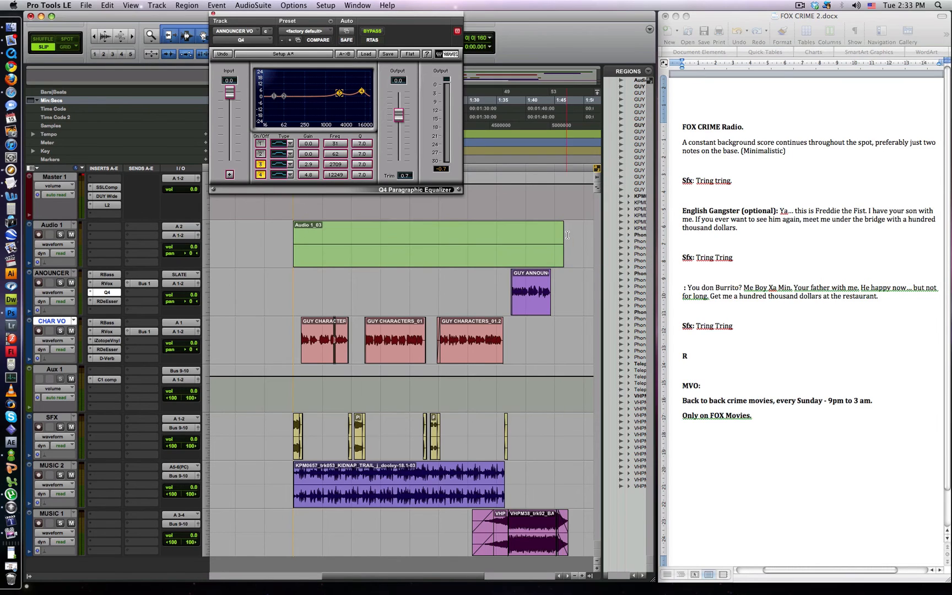
{"action": "left_click", "coordinate": [52, 369]}
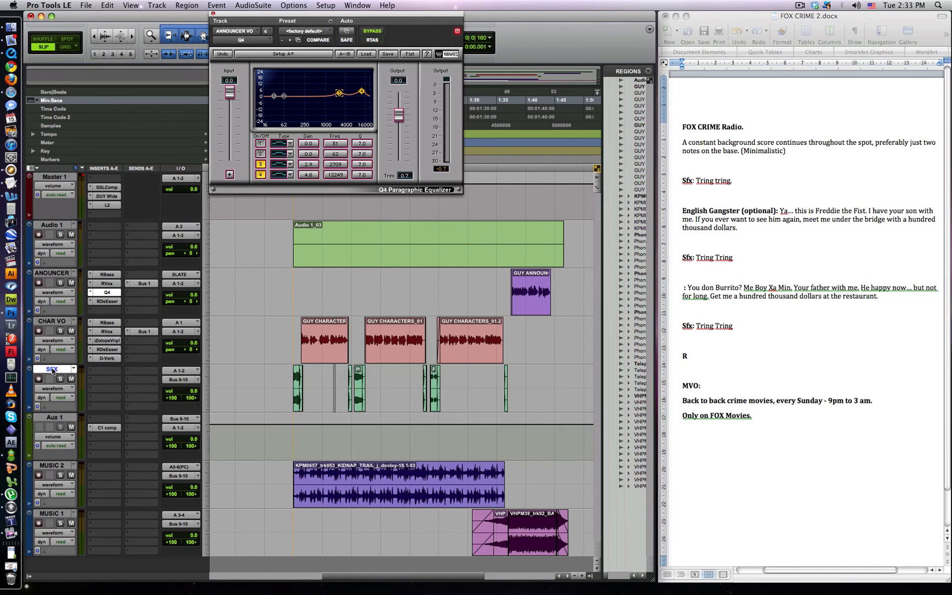
{"action": "left_click", "coordinate": [180, 370]}
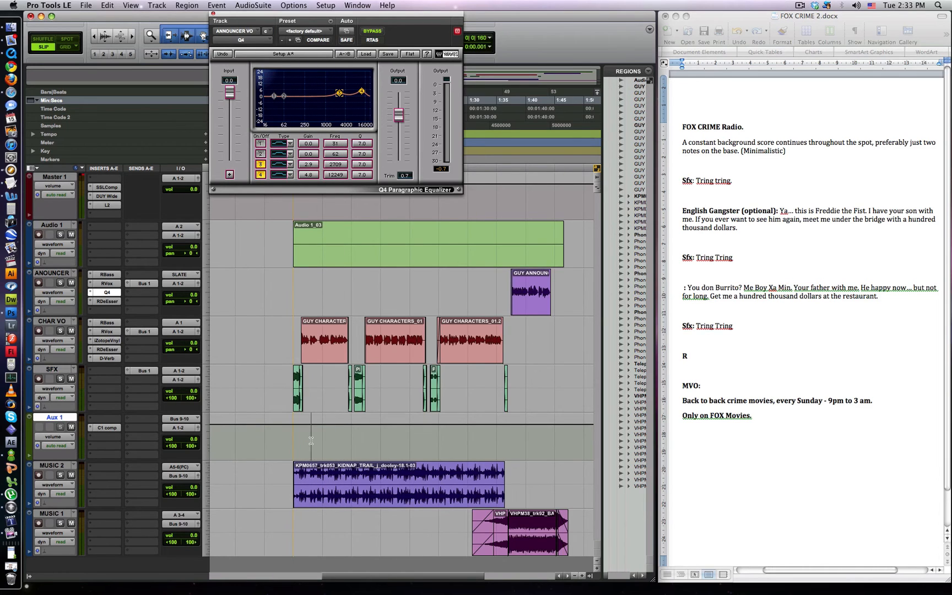
Shape volume breakpoints dipping around the SFX phone-ring effects
{"action": "scroll", "scroll_direction": "right", "scroll_amount": 3}
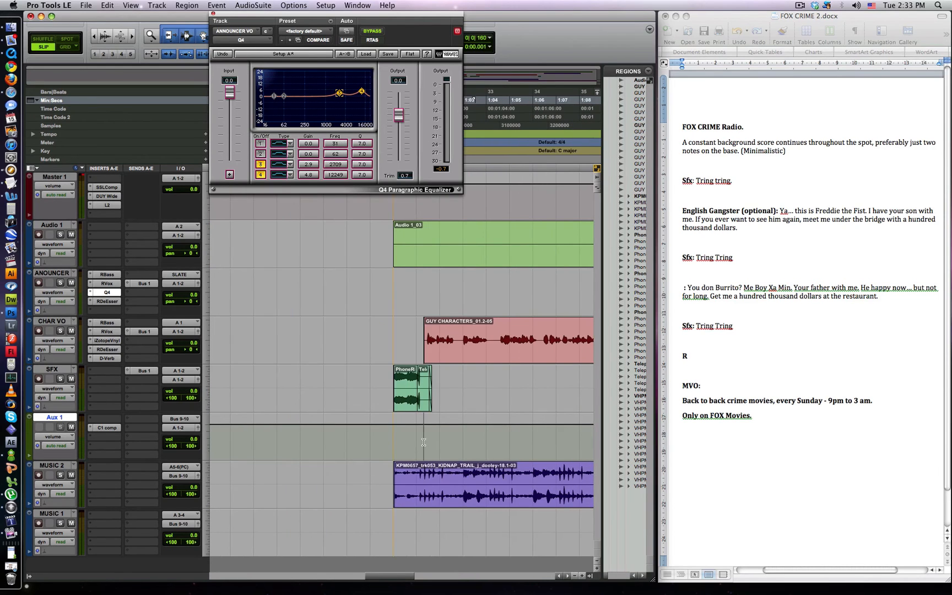
{"action": "scroll", "scroll_direction": "left", "scroll_amount": 3}
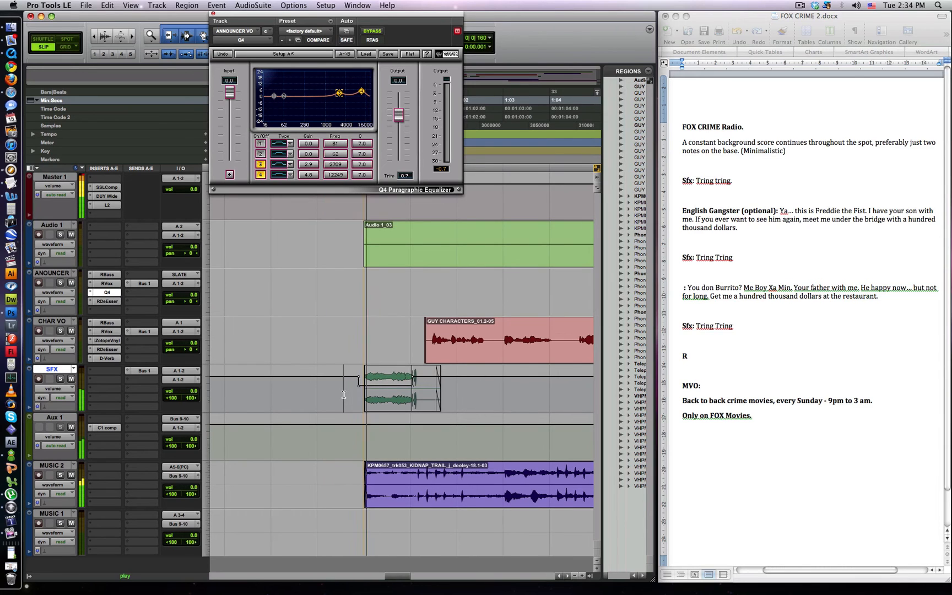
{"action": "scroll", "scroll_direction": "right", "scroll_amount": 3}
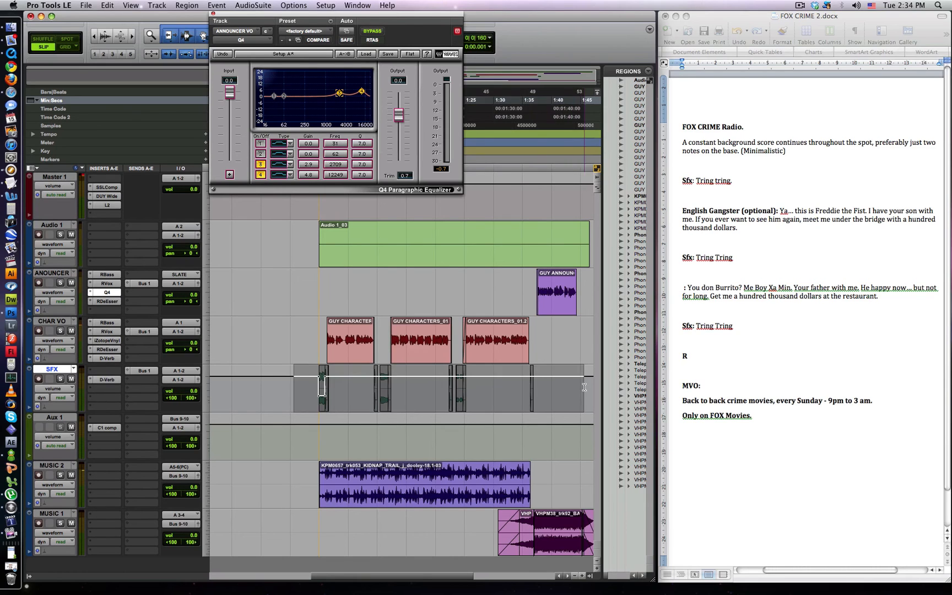
{"action": "scroll", "scroll_direction": "right", "scroll_amount": 3}
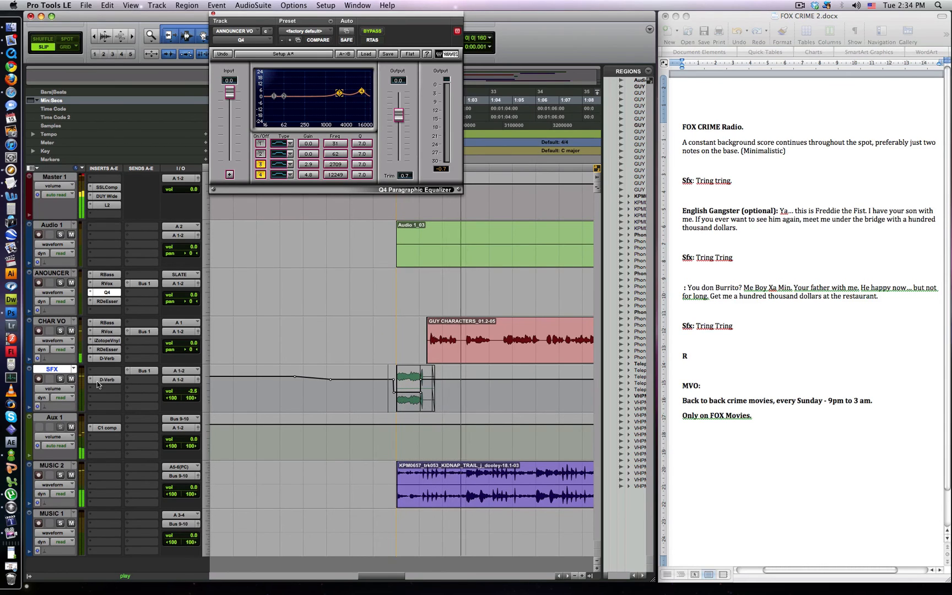
Close the Q4 window and show pan automation stepping across the CHAR VO voice regions
{"action": "left_click", "coordinate": [107, 379]}
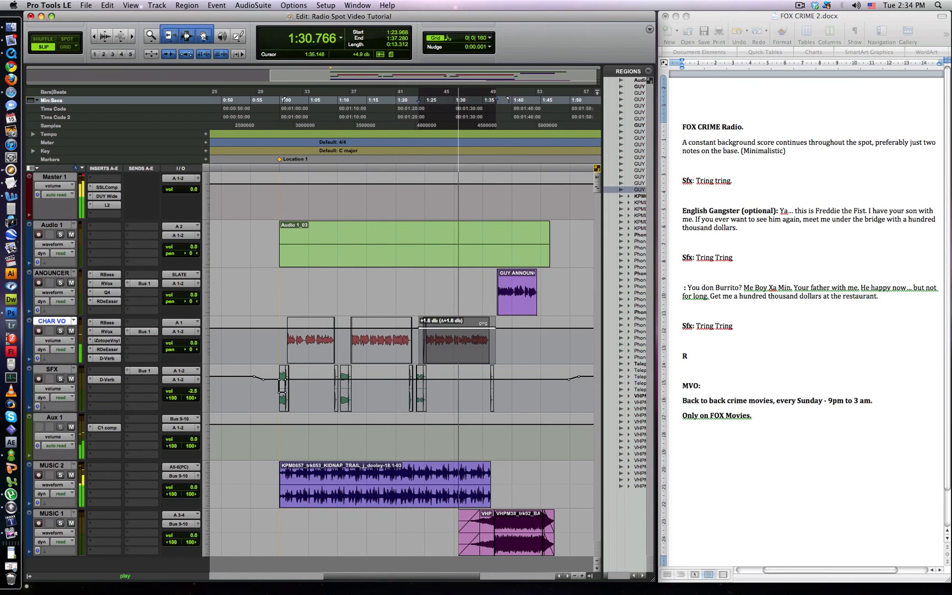
{"action": "left_click", "coordinate": [53, 291]}
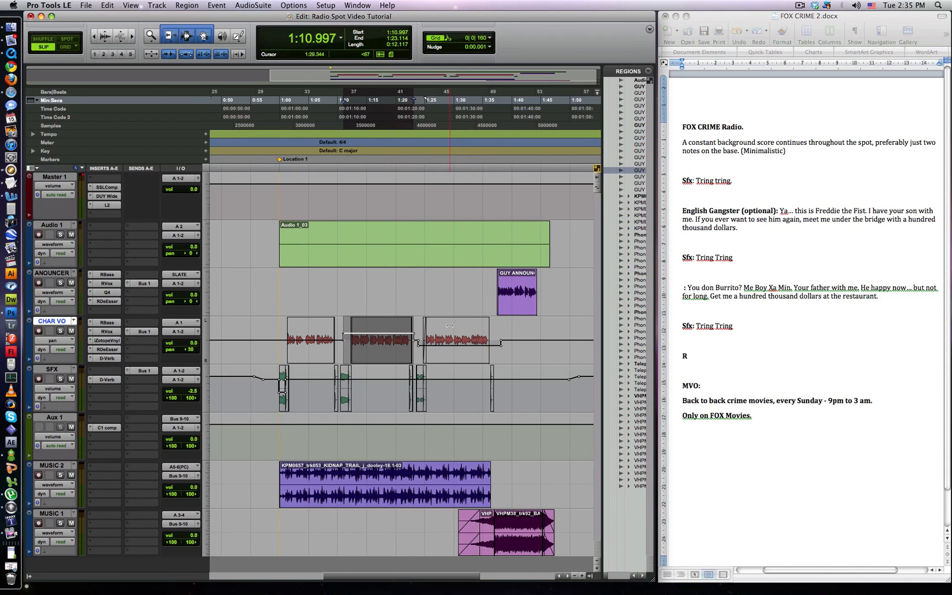
{"action": "left_click", "coordinate": [316, 100]}
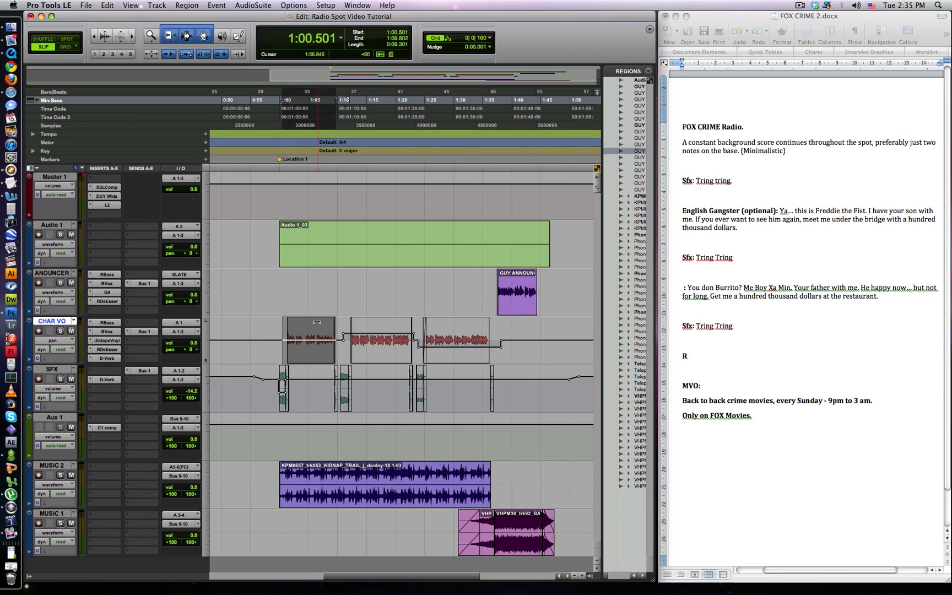
{"action": "key", "text": "space"}
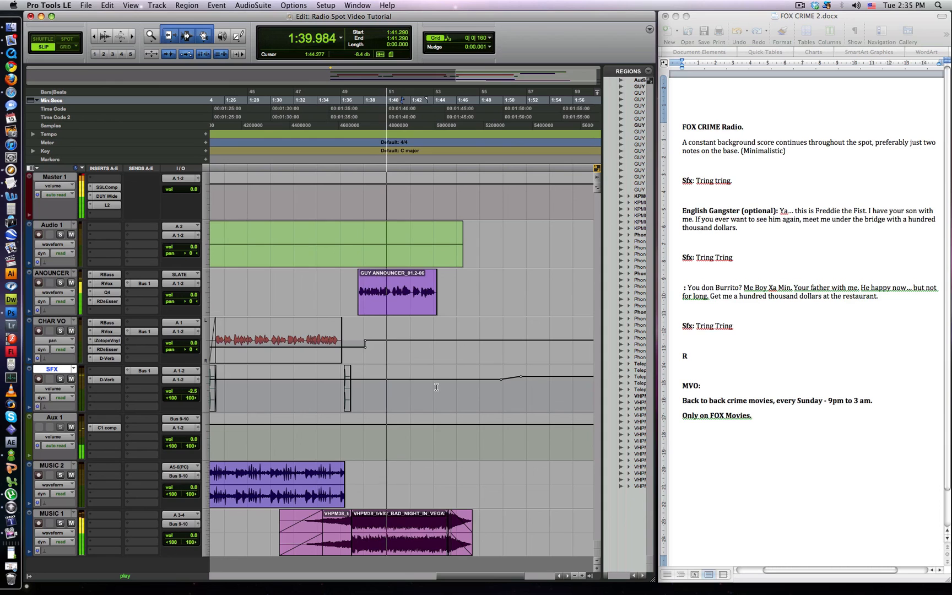
{"action": "left_click", "coordinate": [55, 522]}
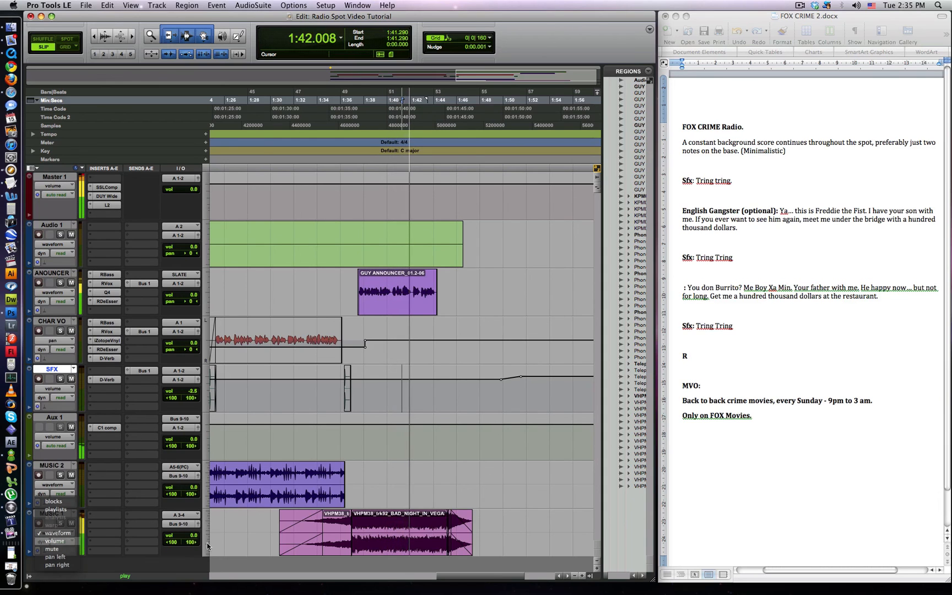